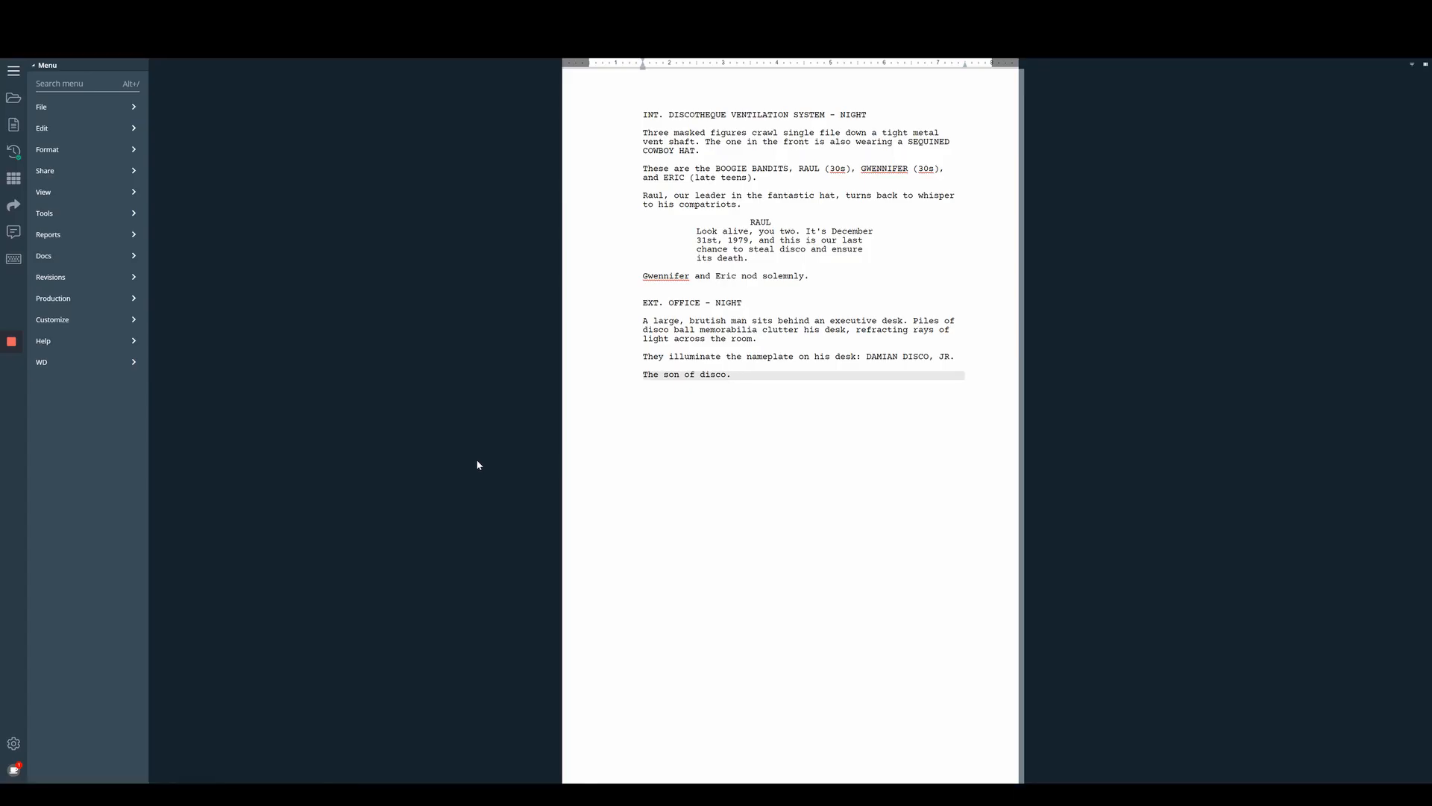
# Replace the main menu with the Line Types & Tools side panel
pyautogui.click(731, 374)
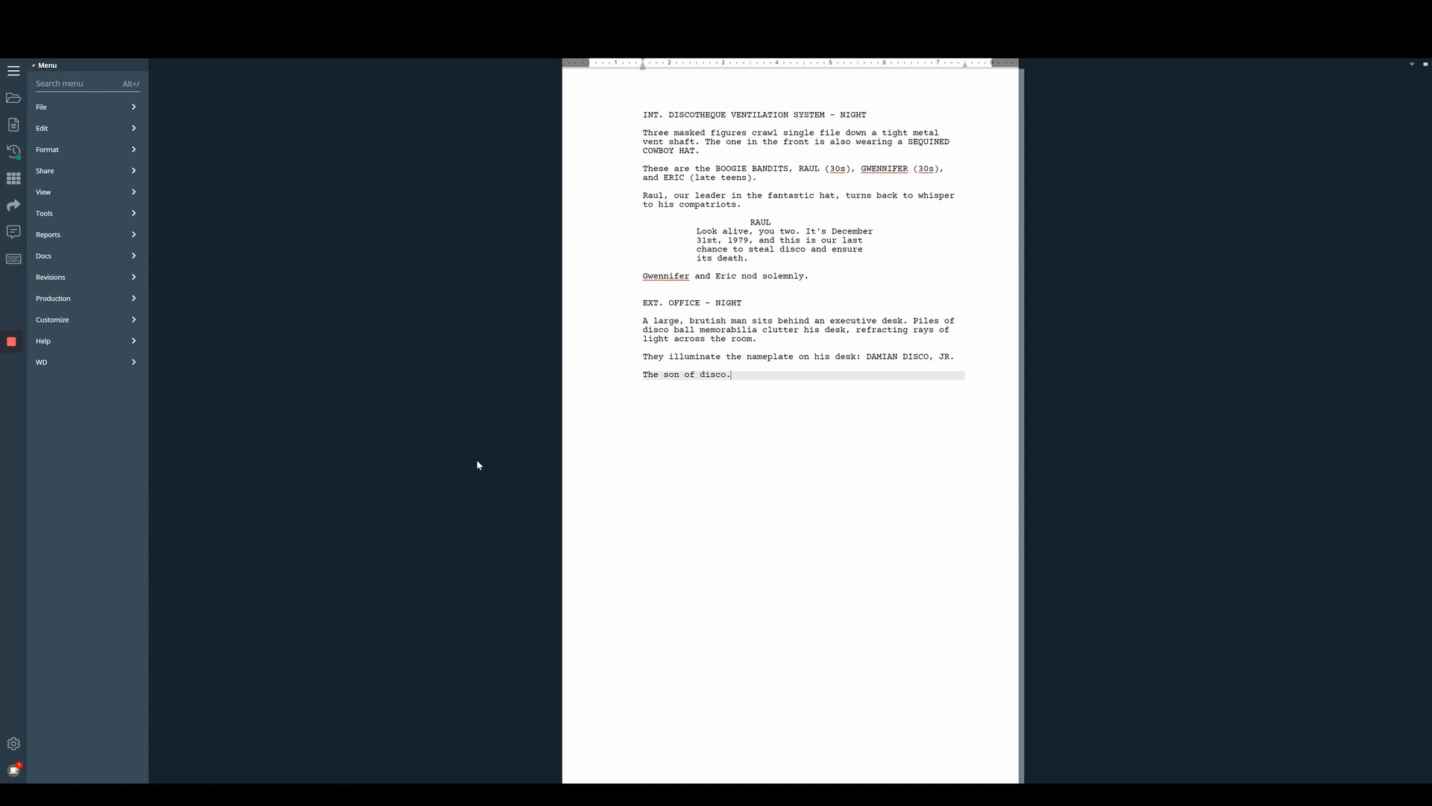
pyautogui.moveTo(459, 457)
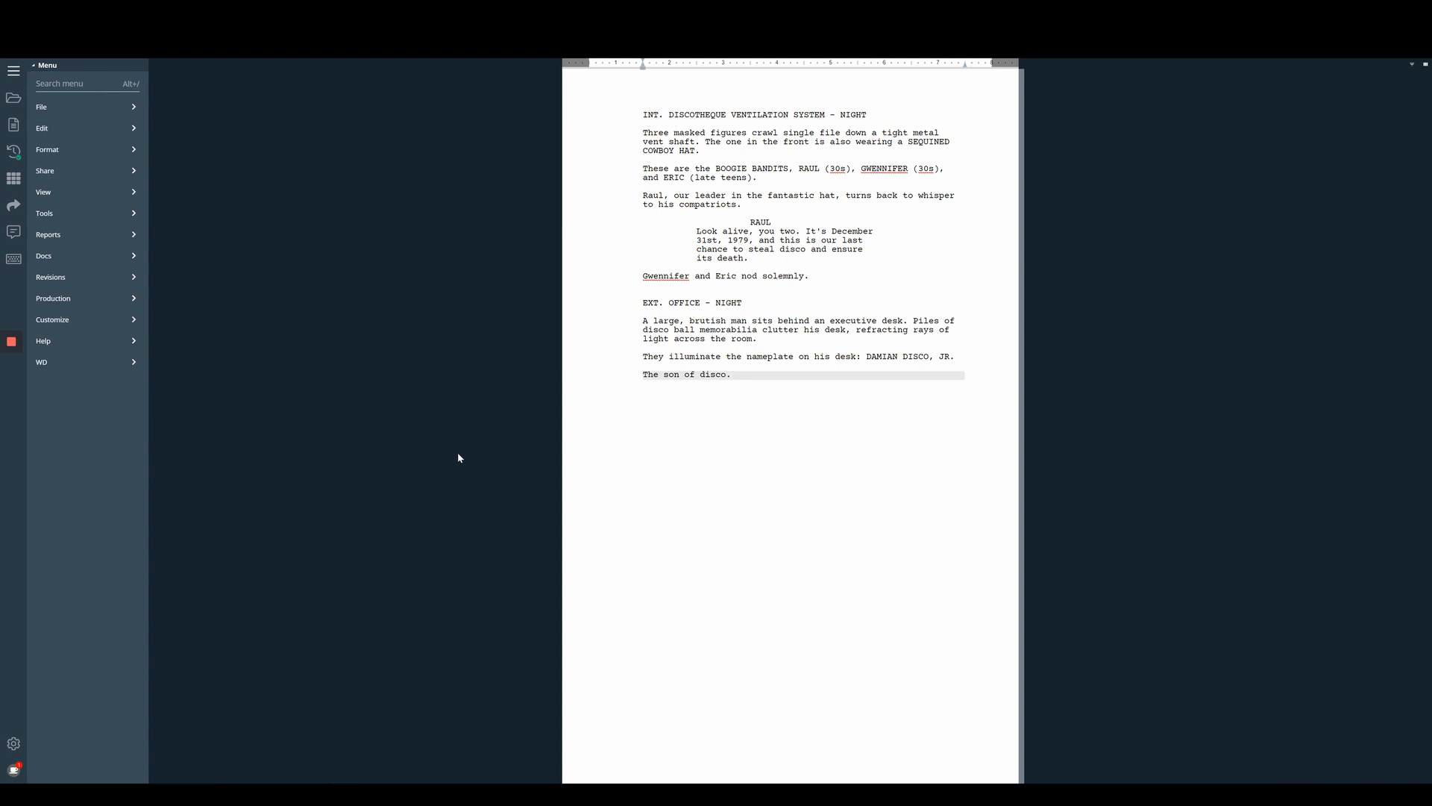
pyautogui.click(729, 374)
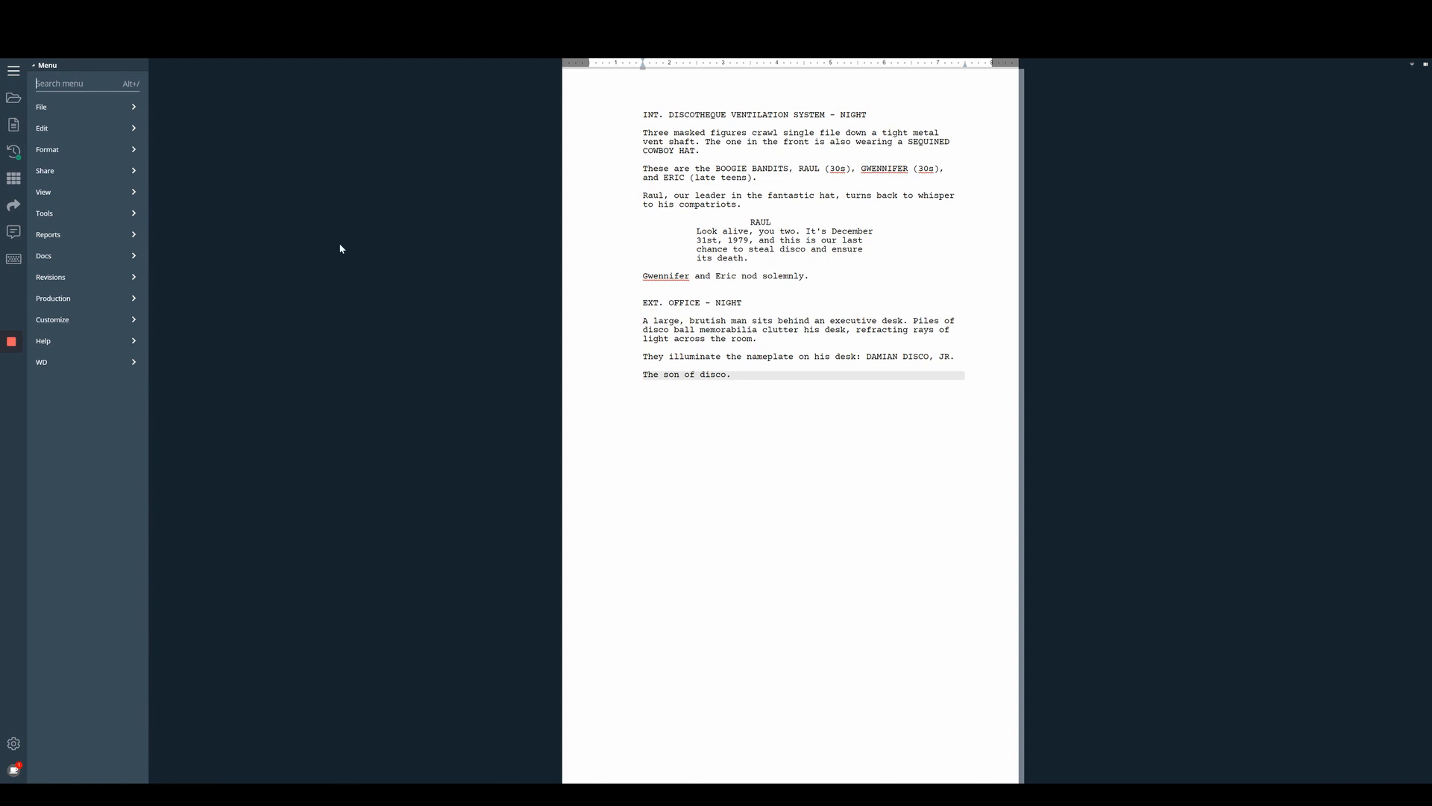
pyautogui.moveTo(313, 239)
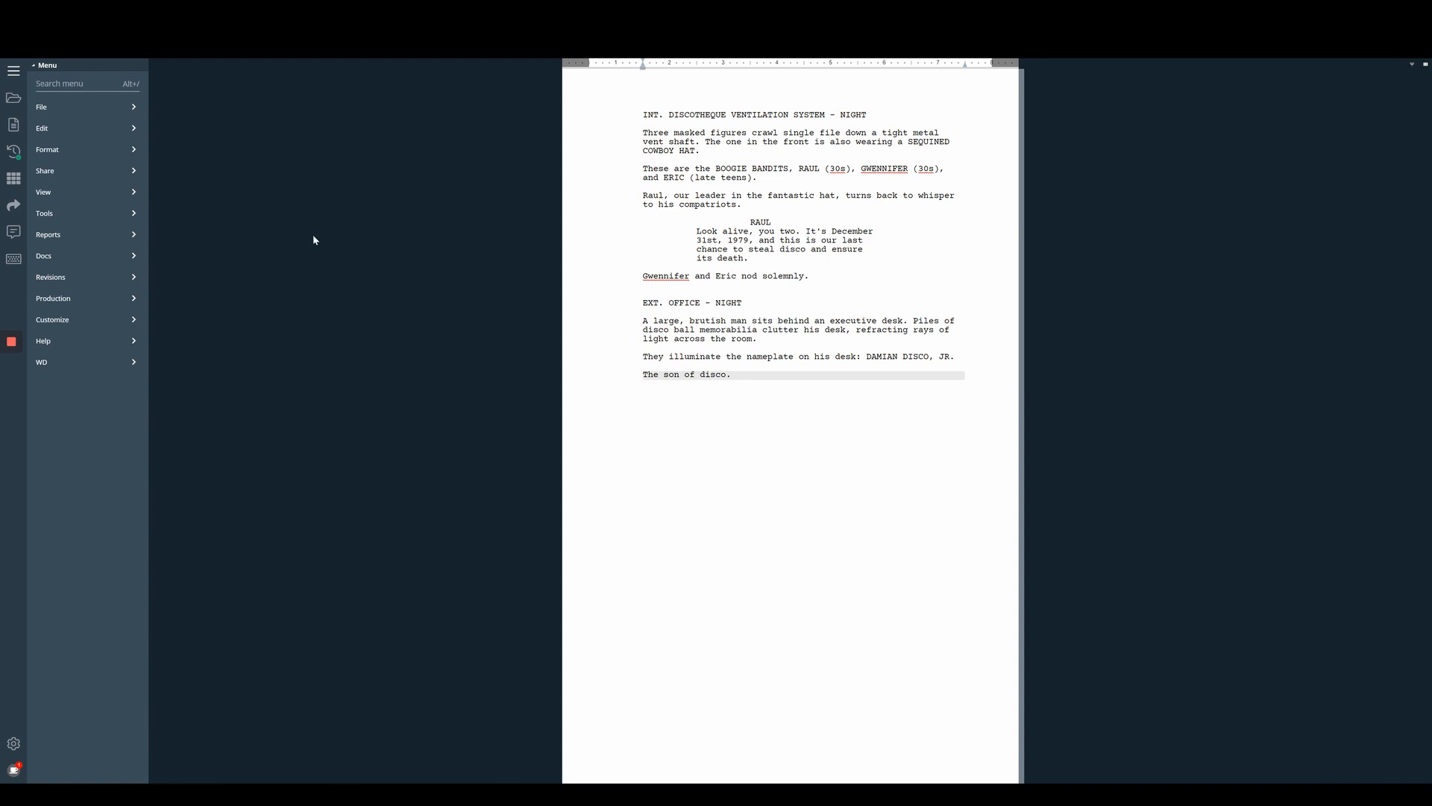
pyautogui.moveTo(12, 293)
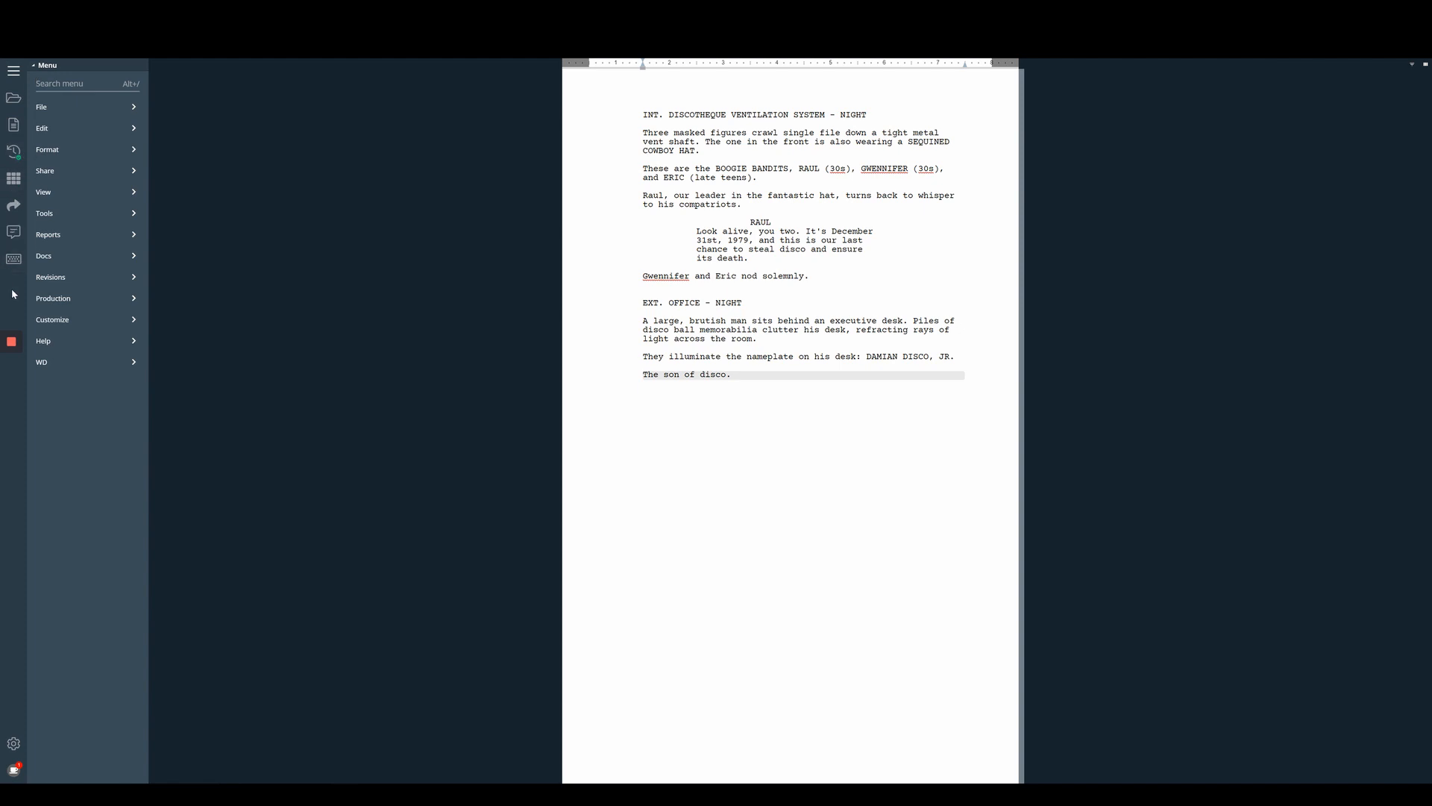
pyautogui.click(13, 259)
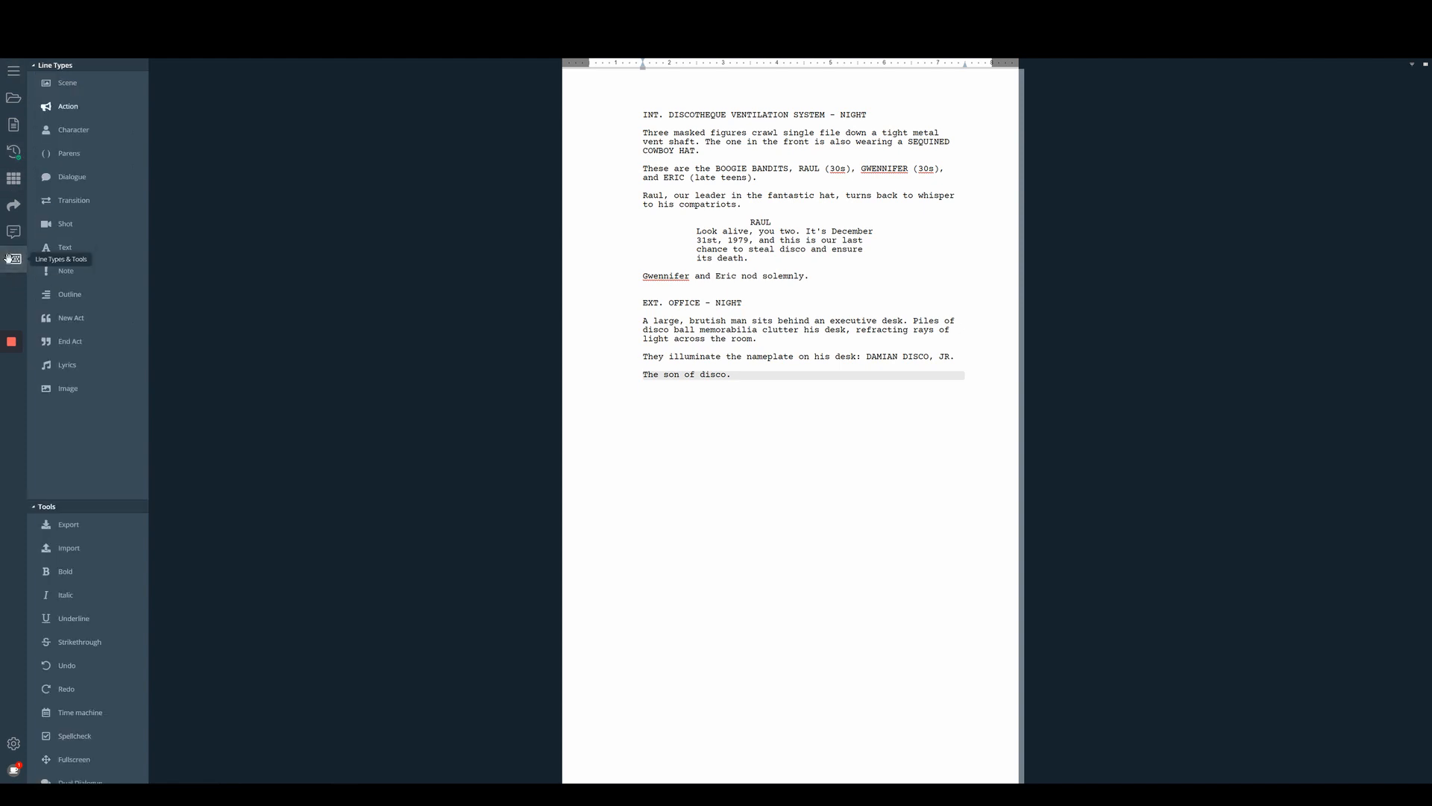
pyautogui.moveTo(326, 351)
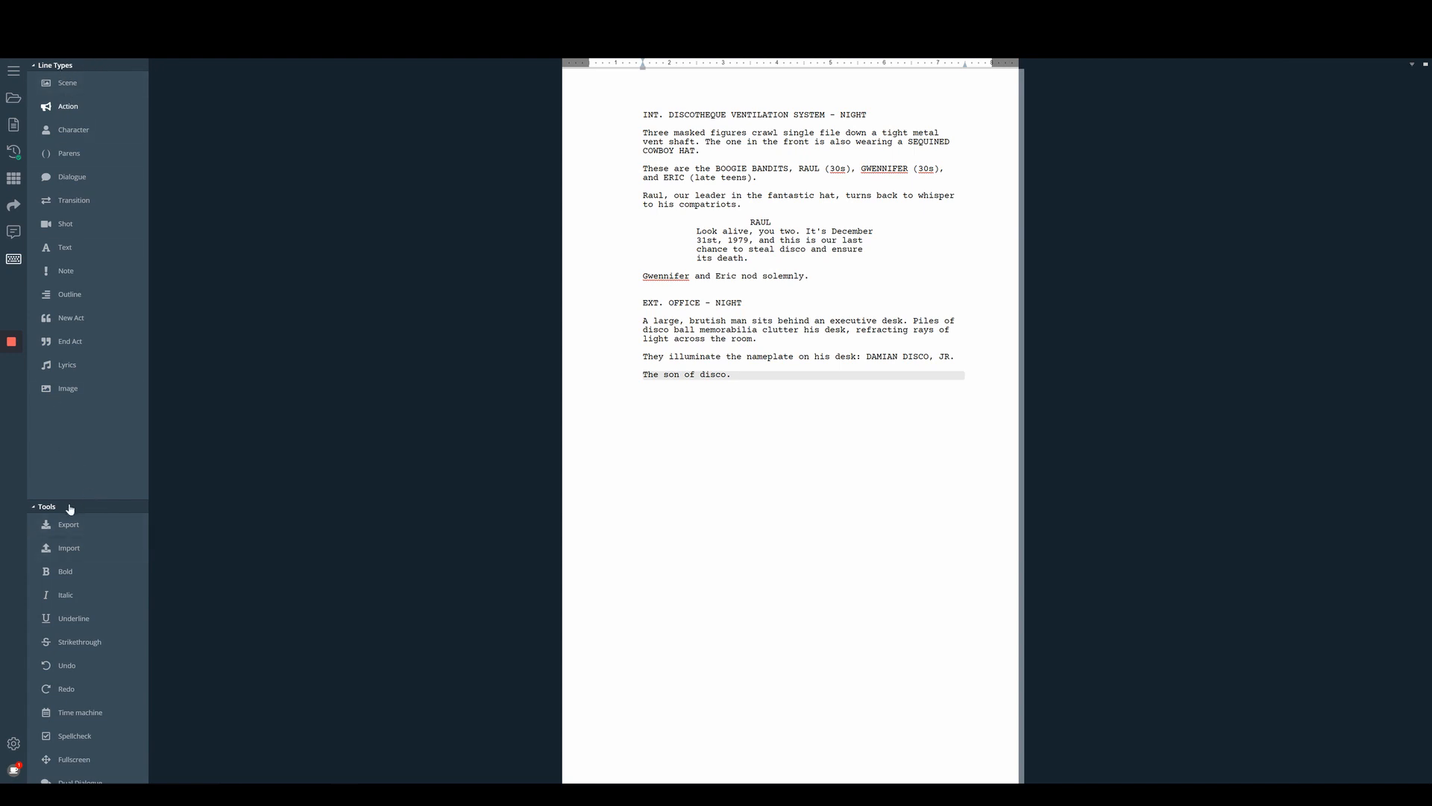
pyautogui.moveTo(13, 97)
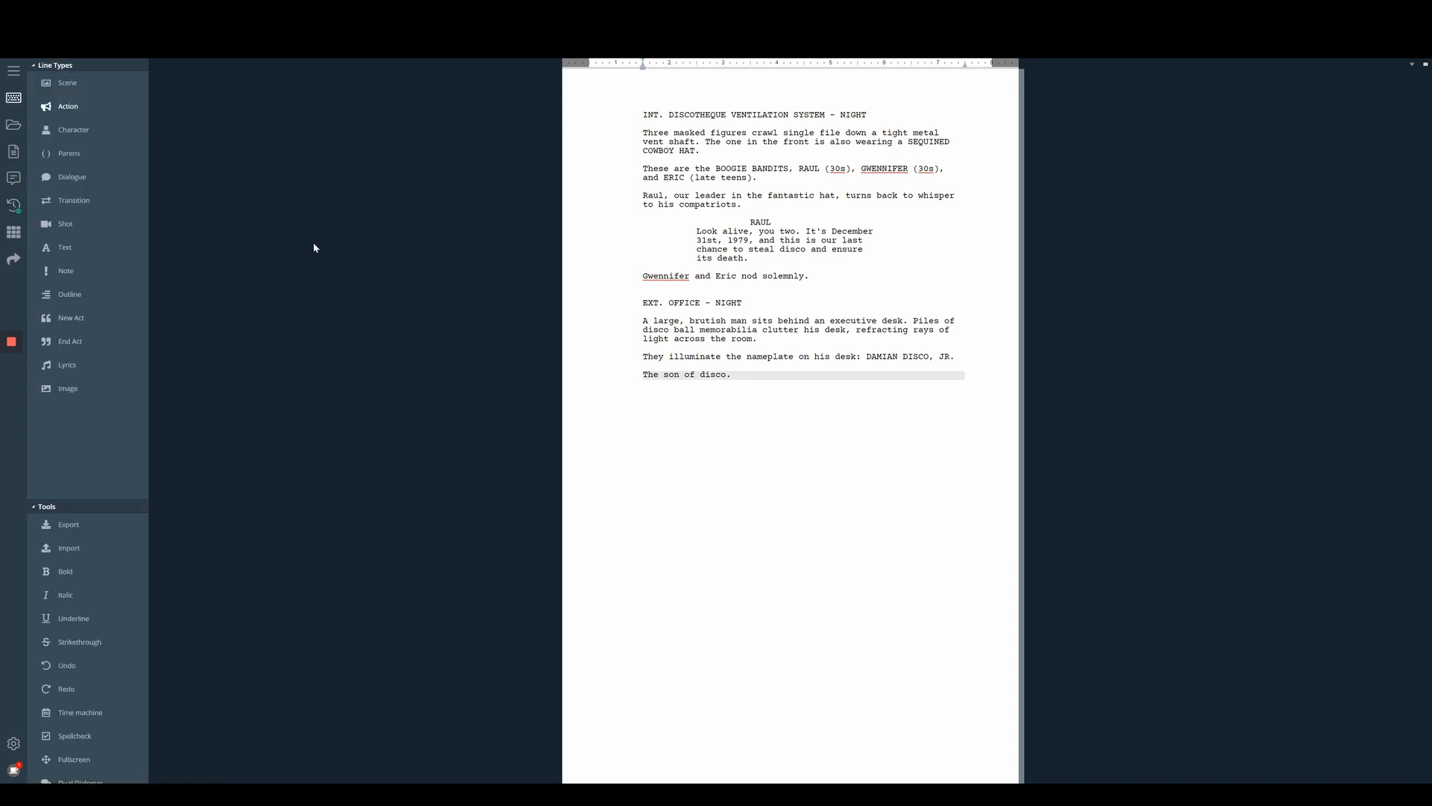
pyautogui.moveTo(326, 256)
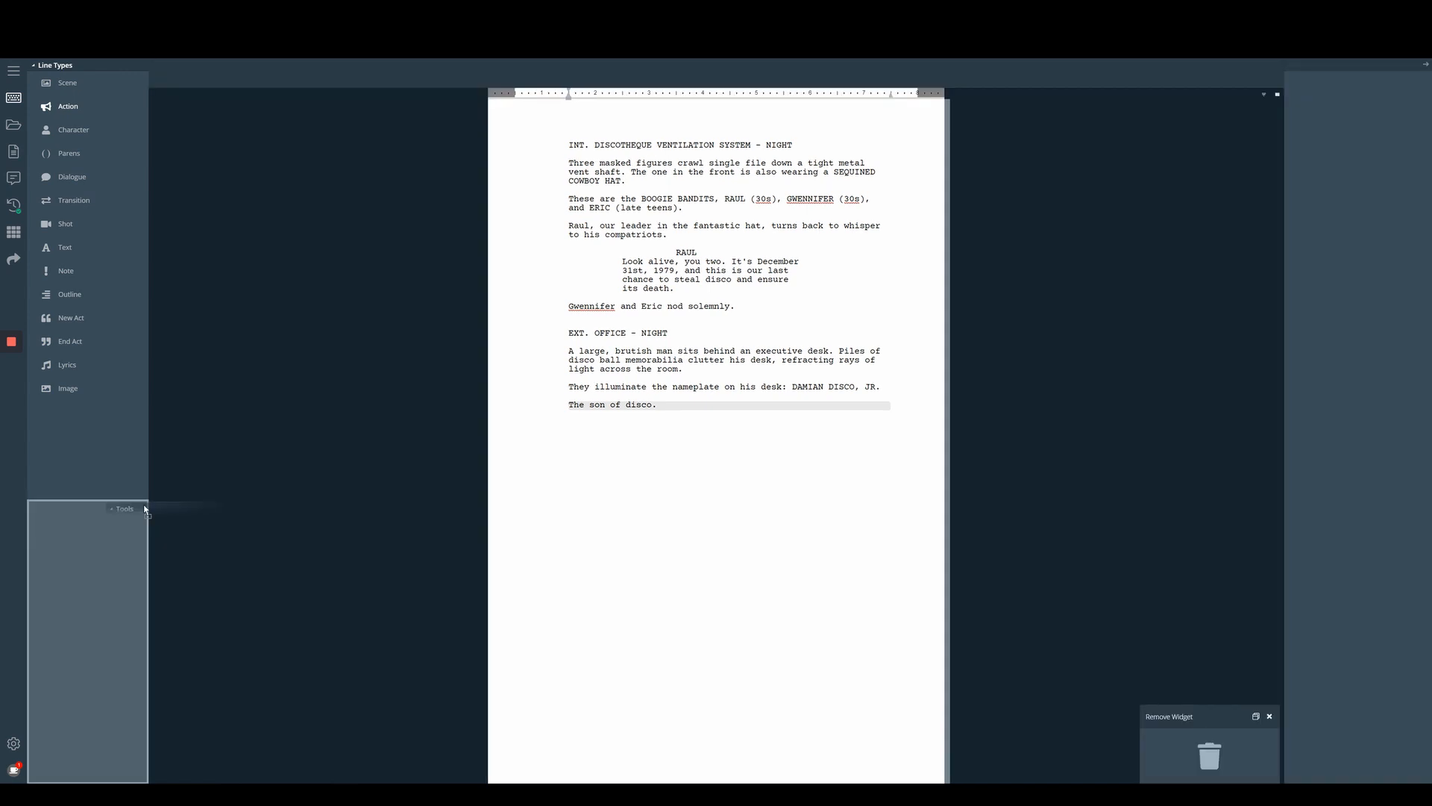
# Drop the Tools widget into the subheader bar above the script
pyautogui.click(122, 509)
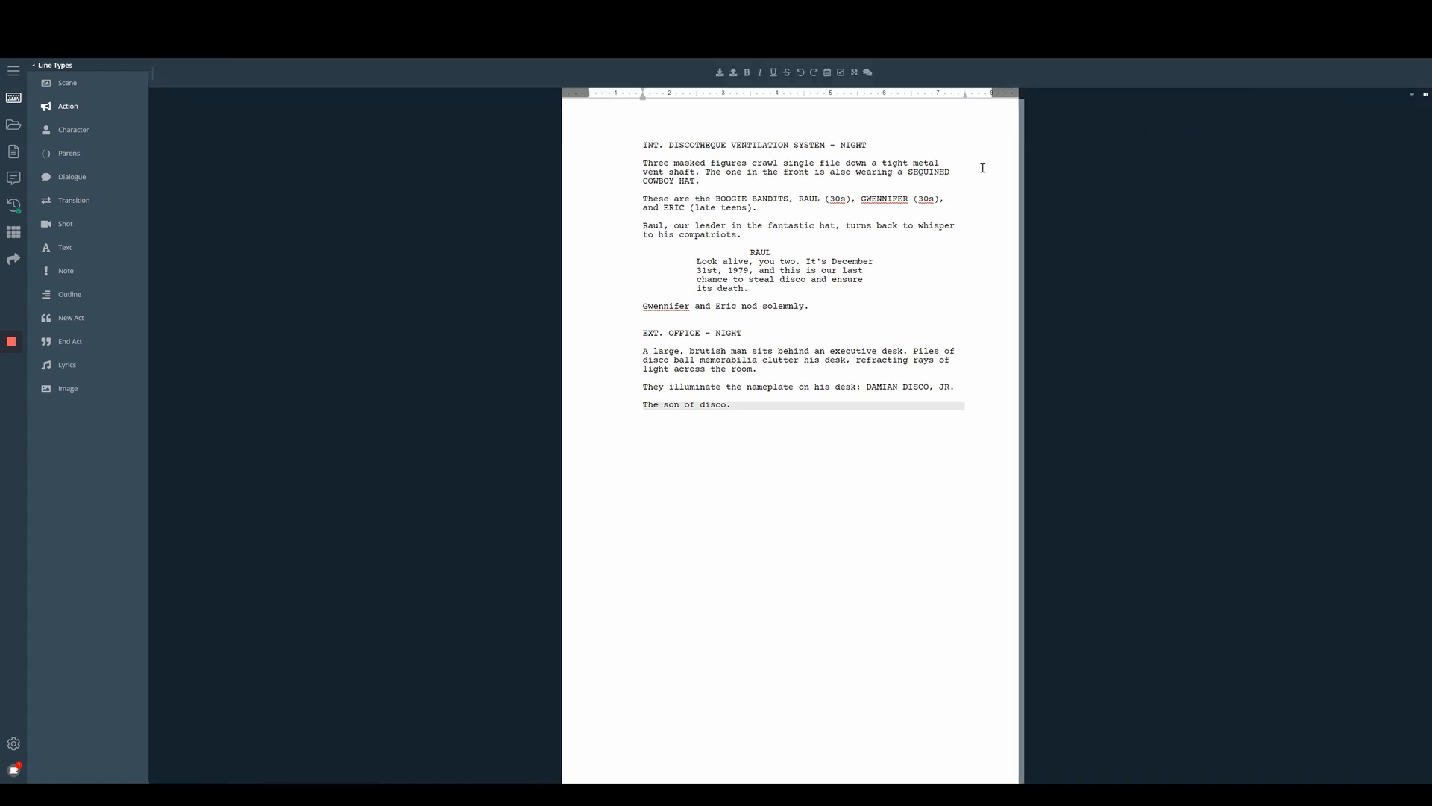
pyautogui.moveTo(528, 269)
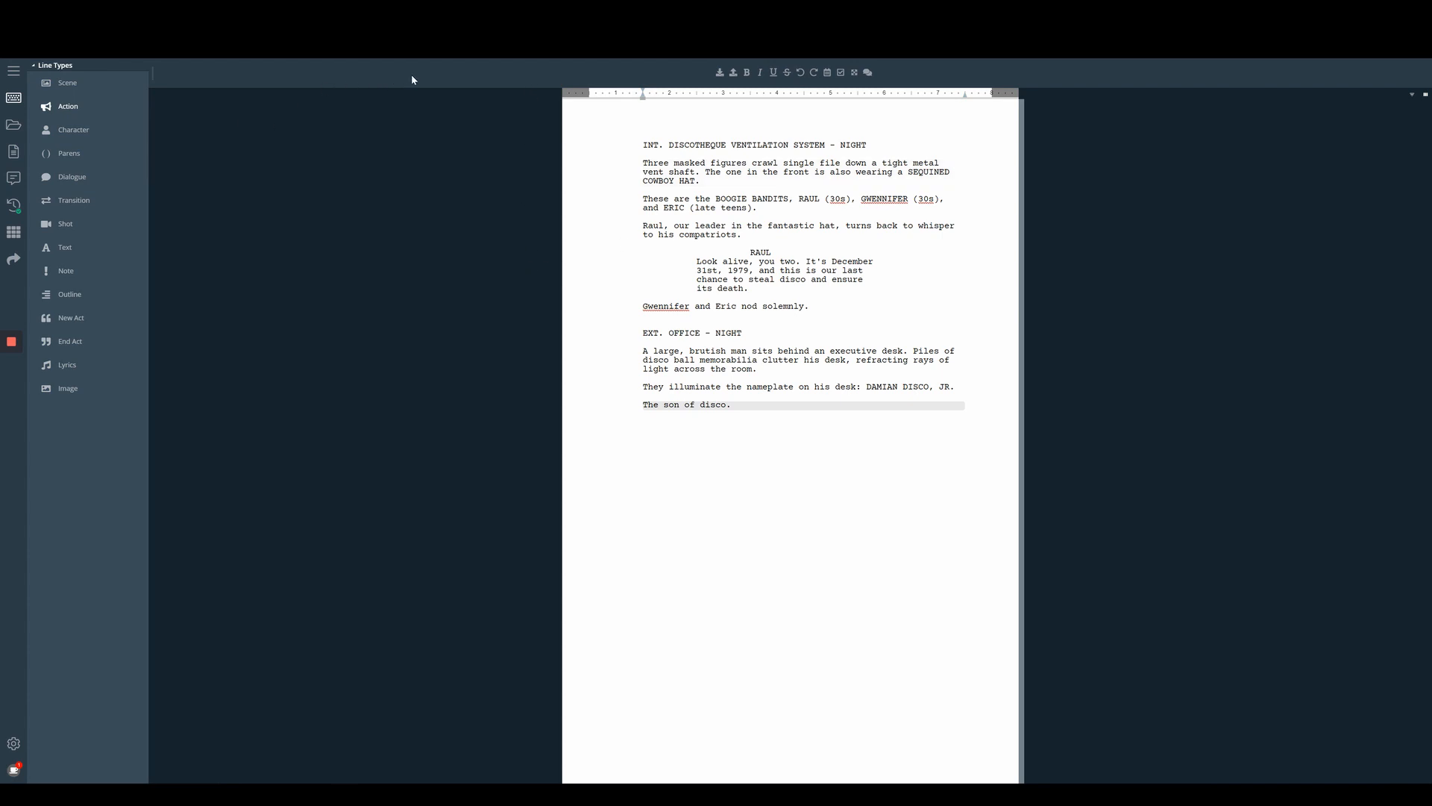
pyautogui.moveTo(156, 84)
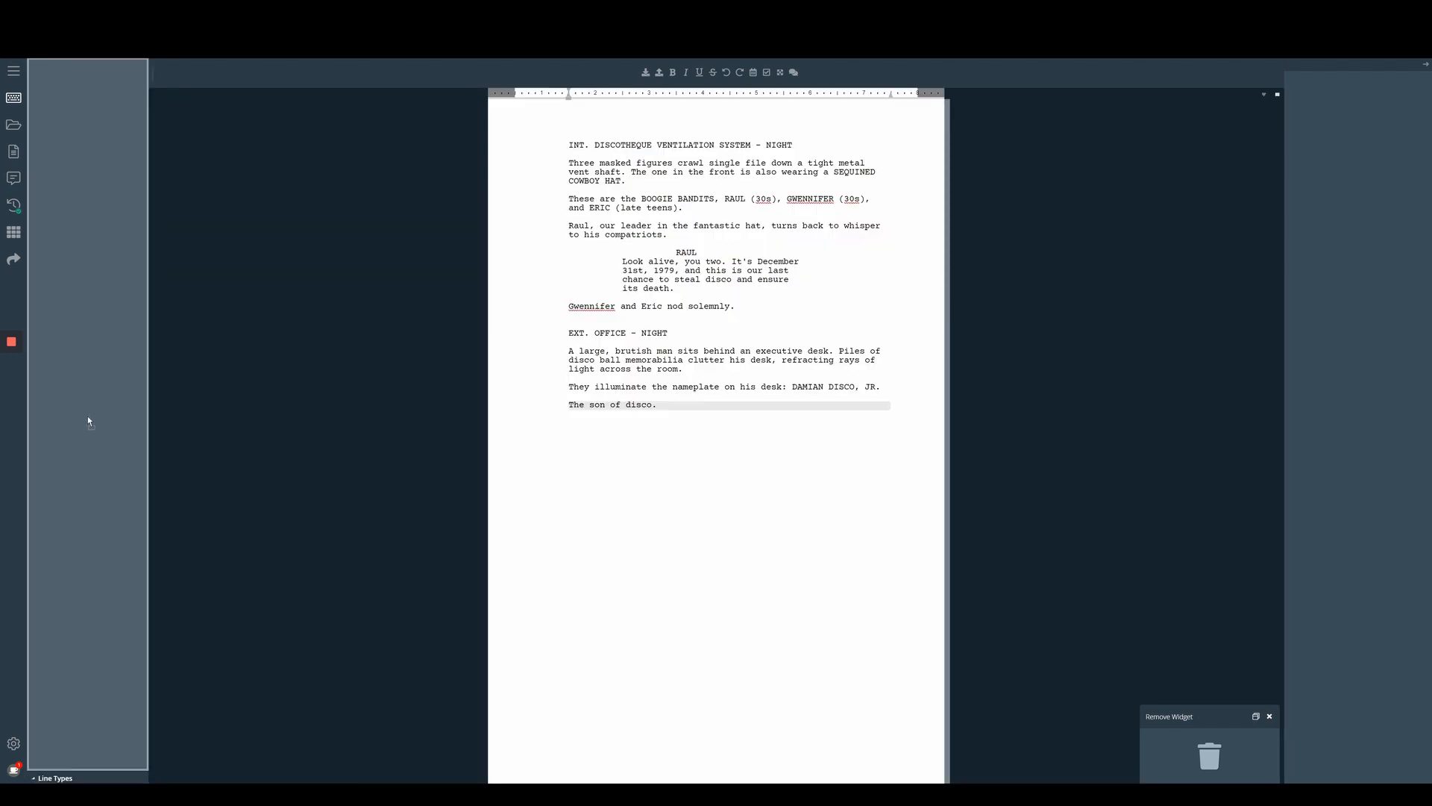
# Return Line Types to the side panel, below Tools
pyautogui.click(13, 99)
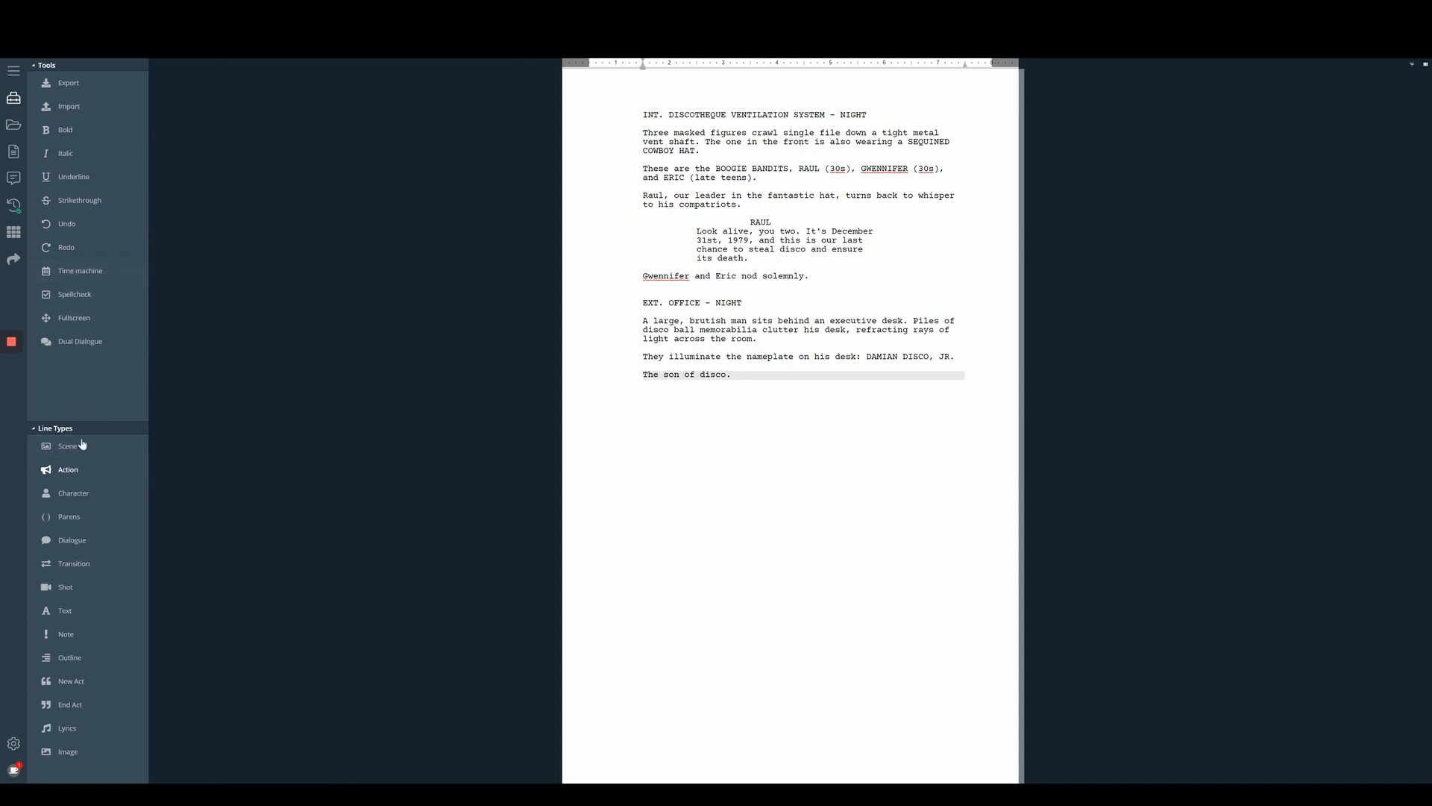
pyautogui.moveTo(13, 98)
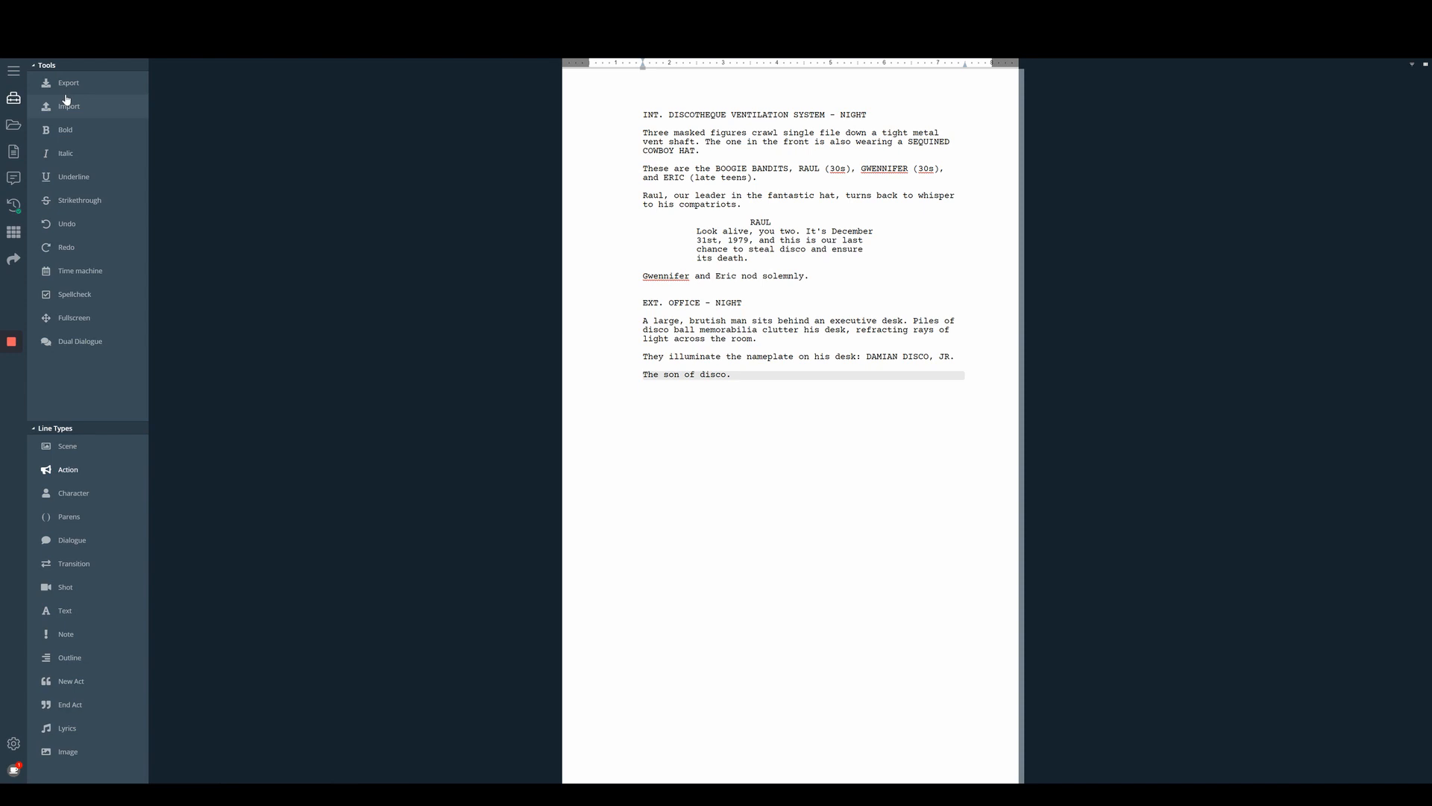
pyautogui.moveTo(13, 98)
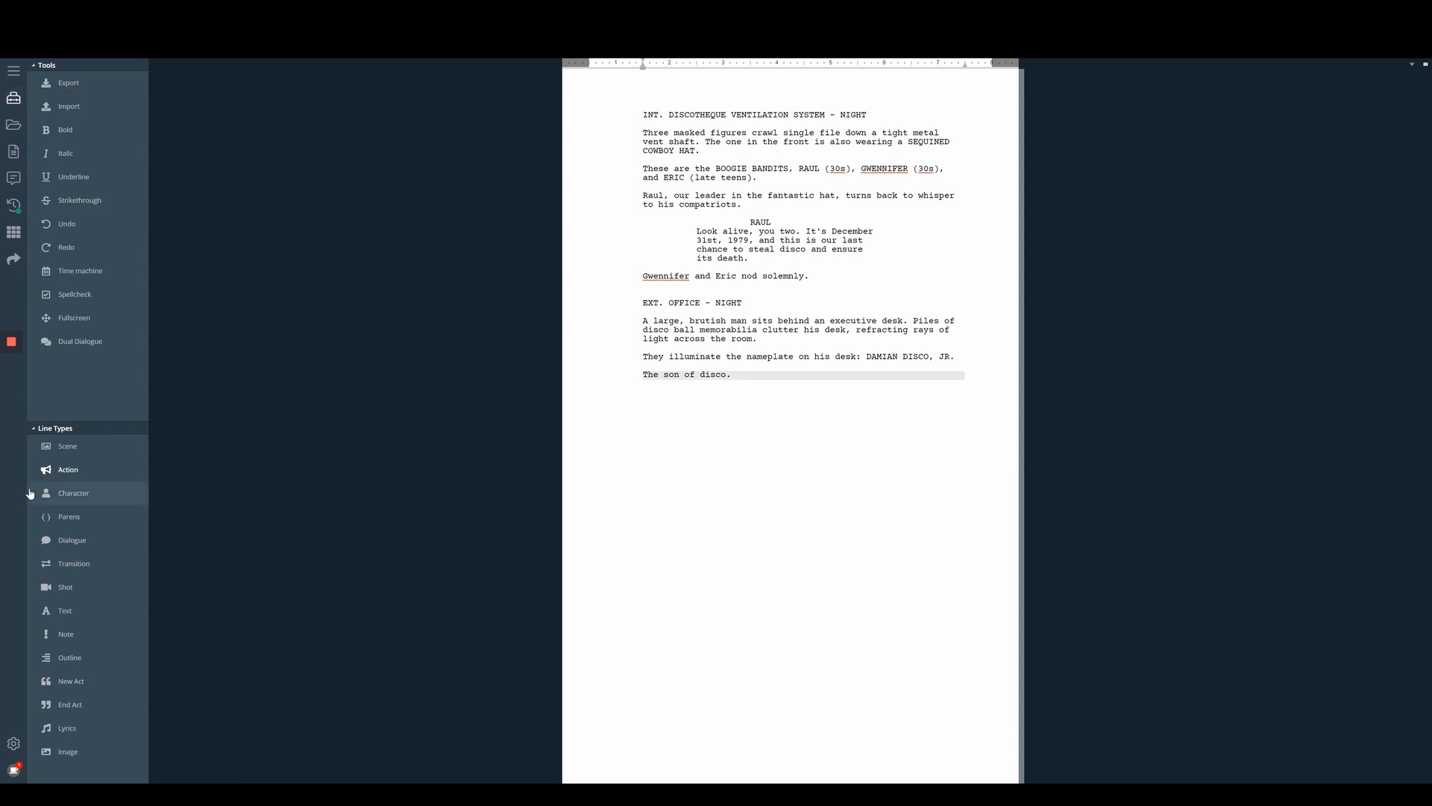
pyautogui.moveTo(13, 743)
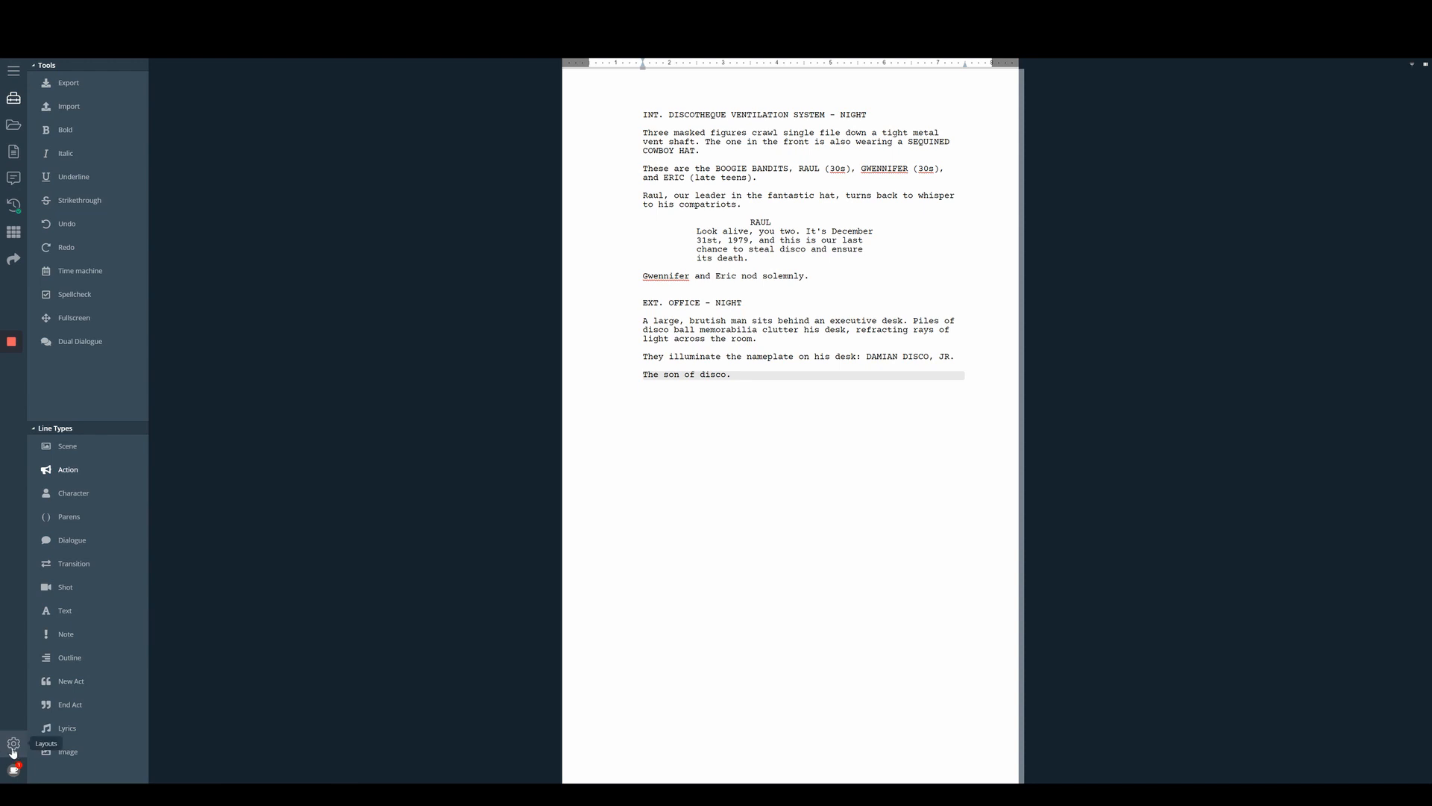
pyautogui.click(13, 747)
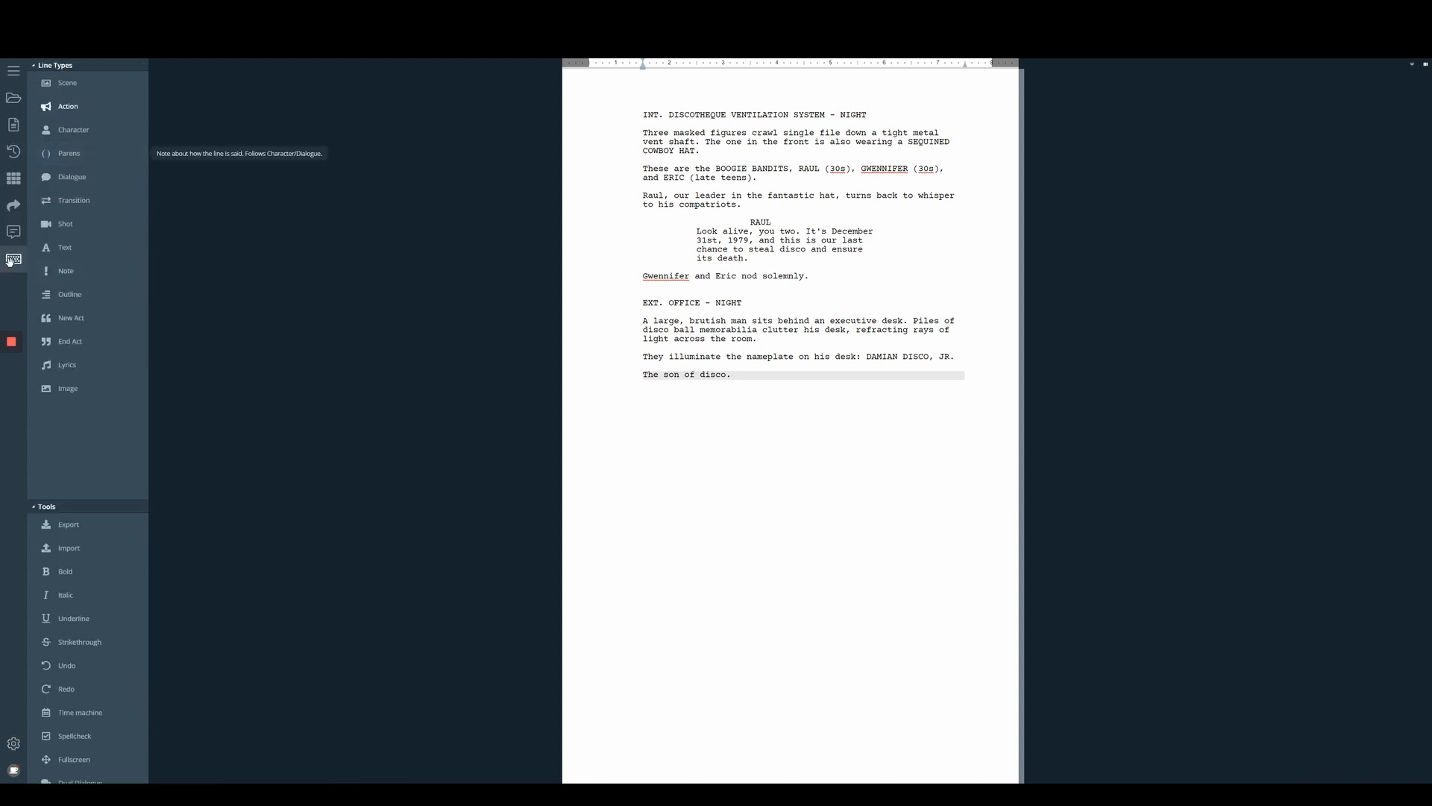
pyautogui.moveTo(13, 259)
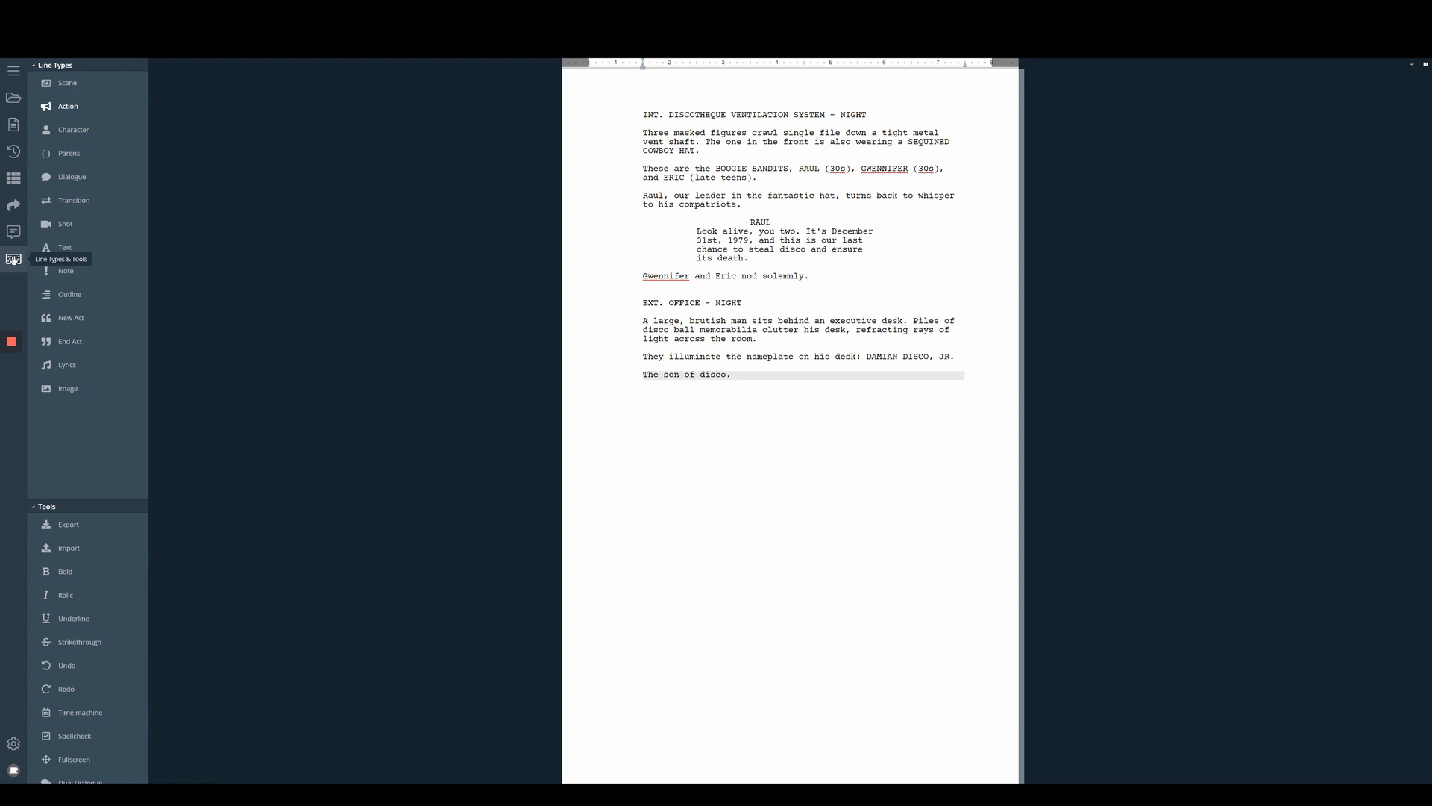
pyautogui.moveTo(117, 75)
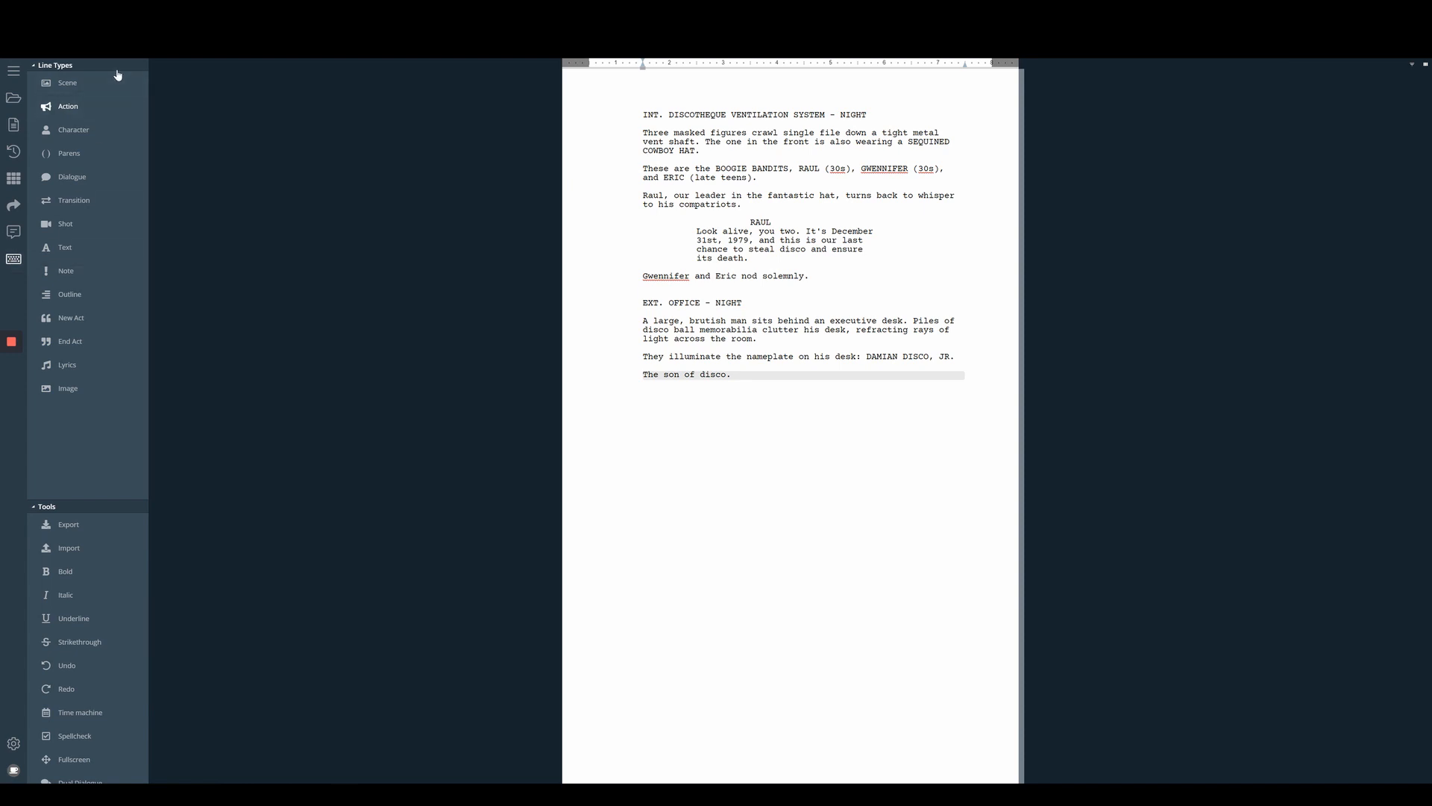
pyautogui.moveTo(98, 510)
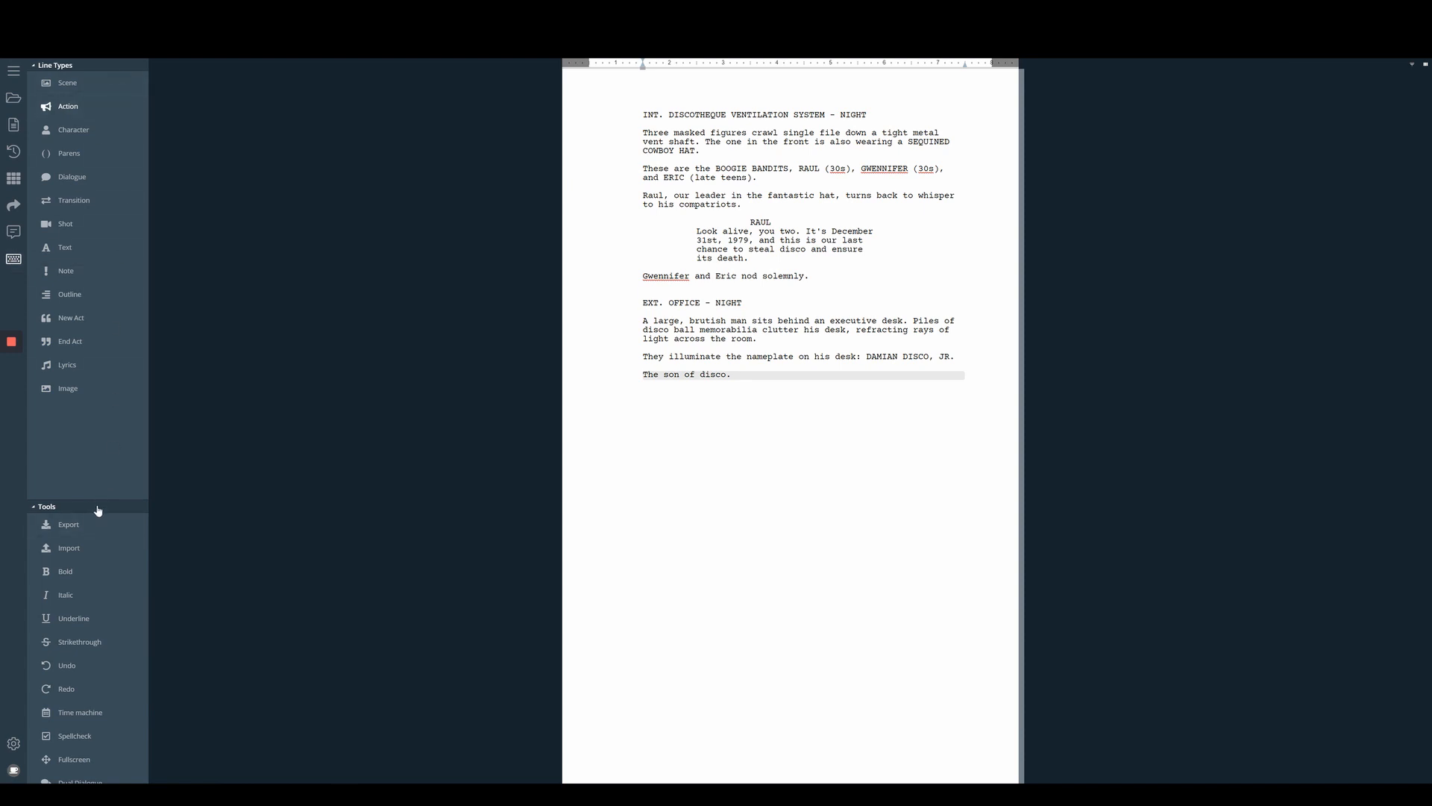
pyautogui.moveTo(423, 414)
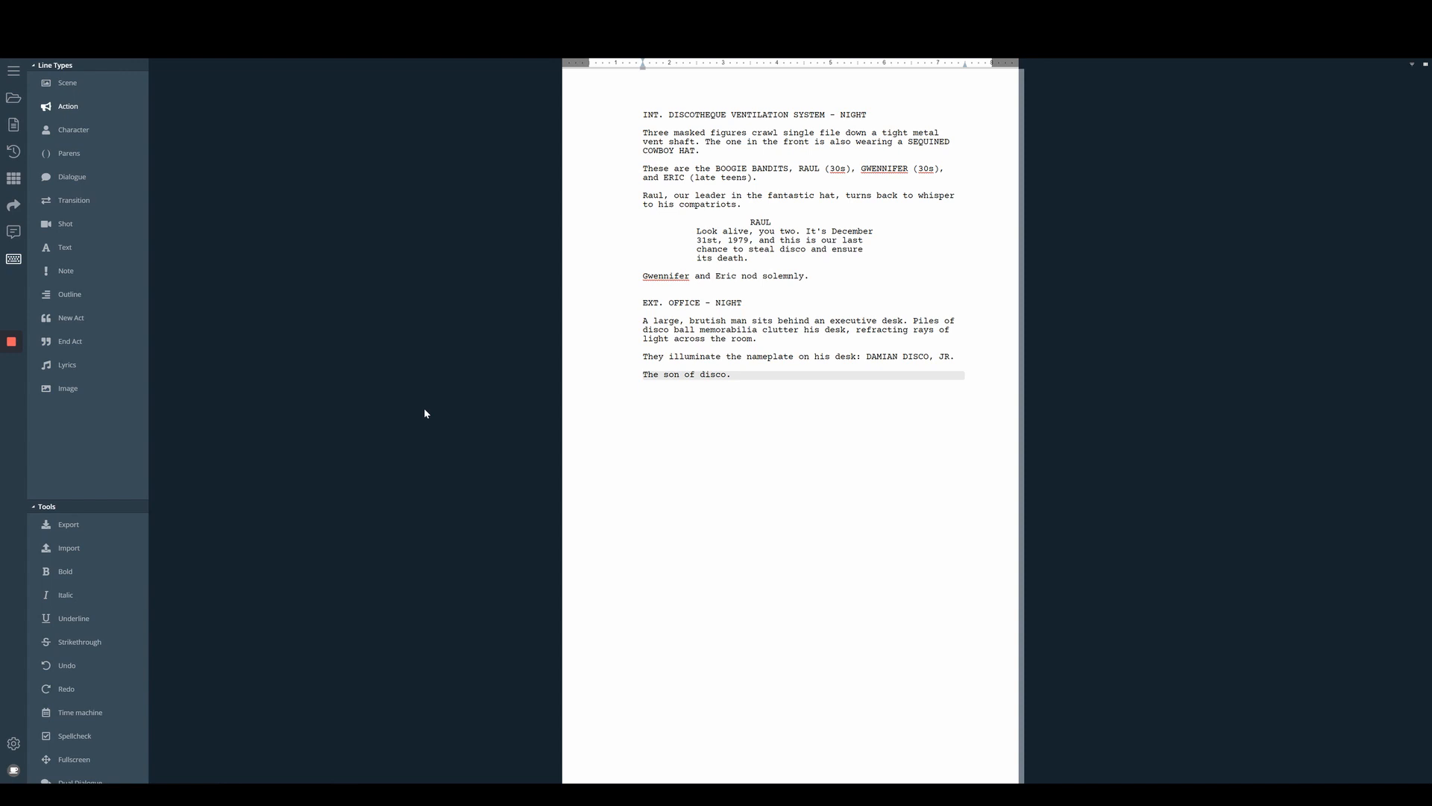
pyautogui.moveTo(422, 424)
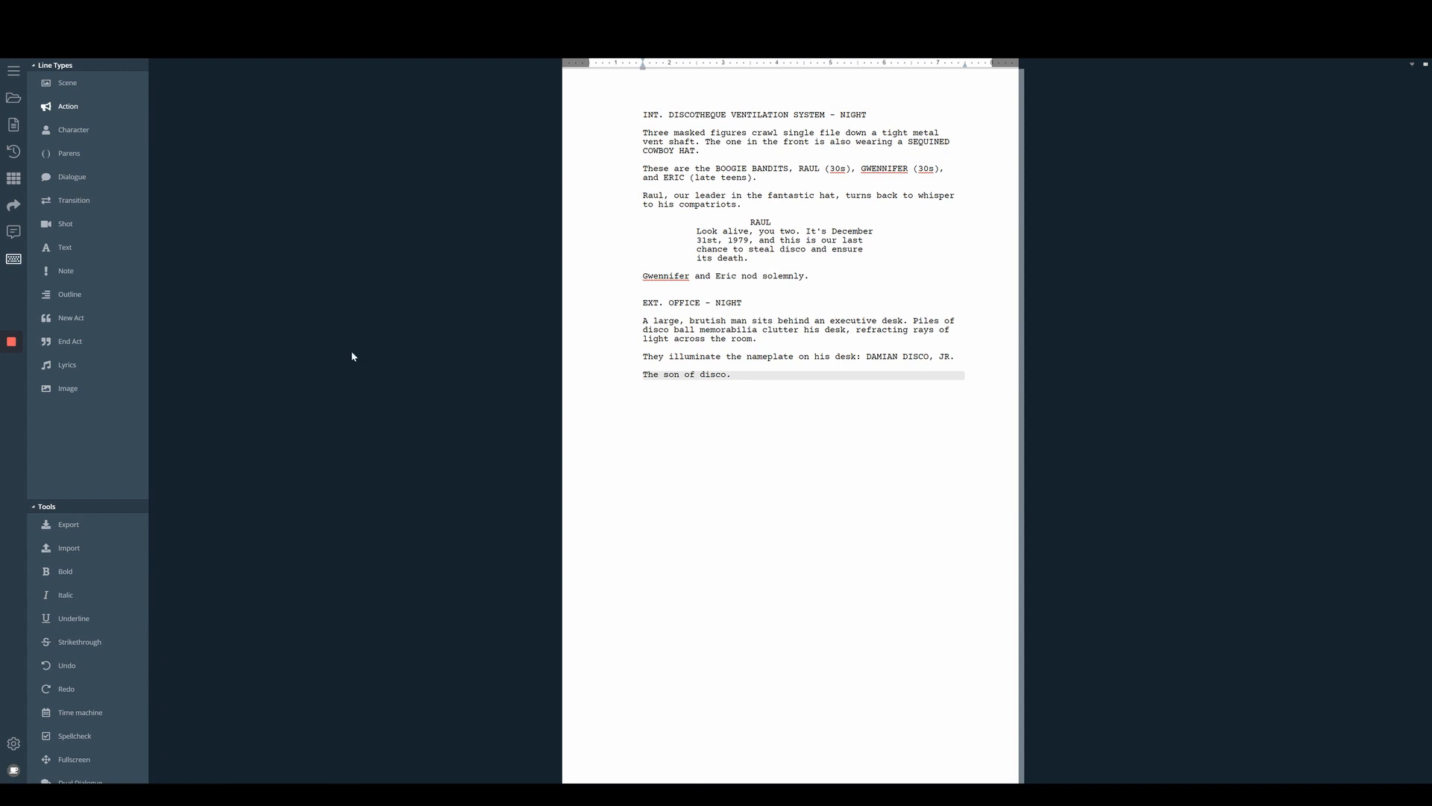
pyautogui.moveTo(110, 130)
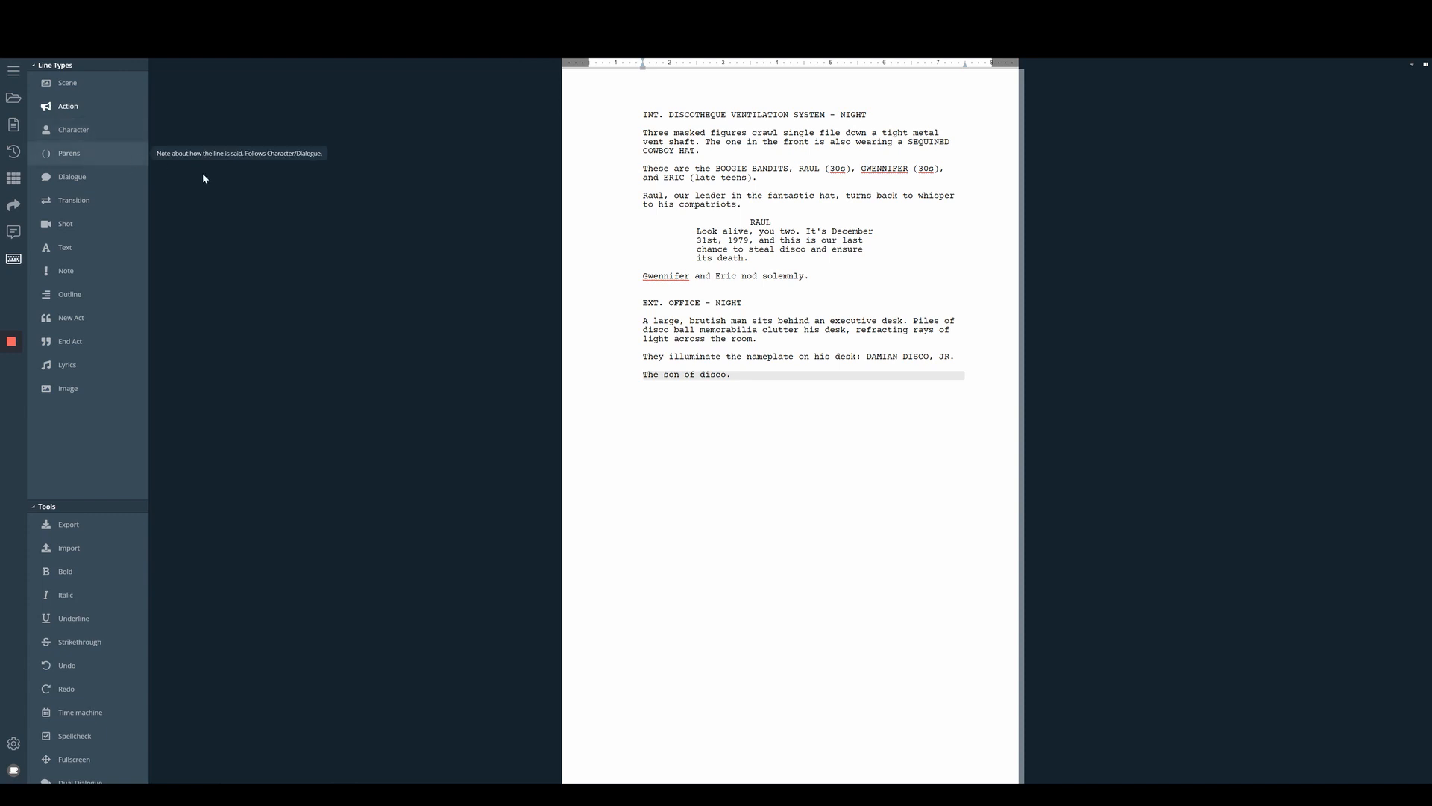
pyautogui.moveTo(177, 86)
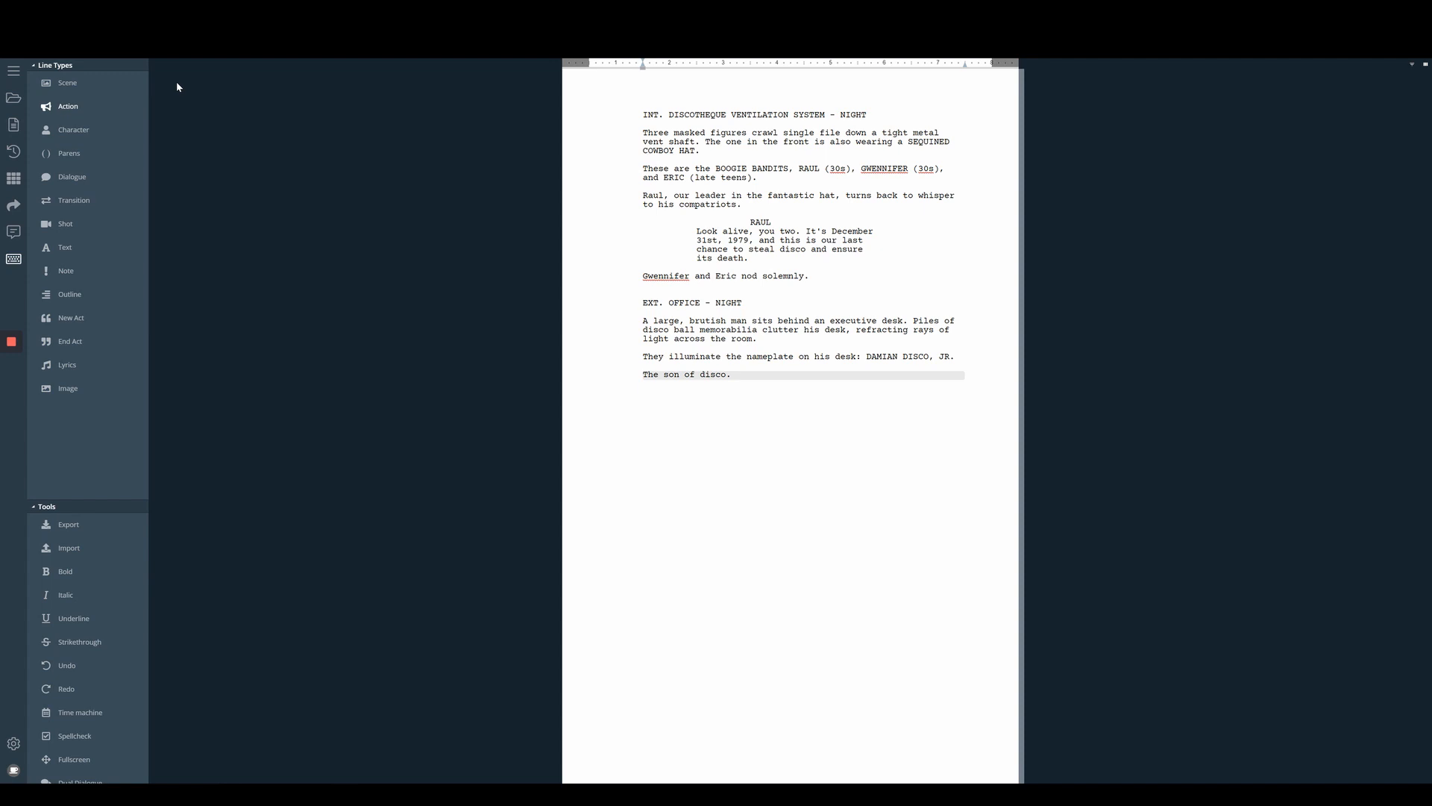
pyautogui.moveTo(93, 69)
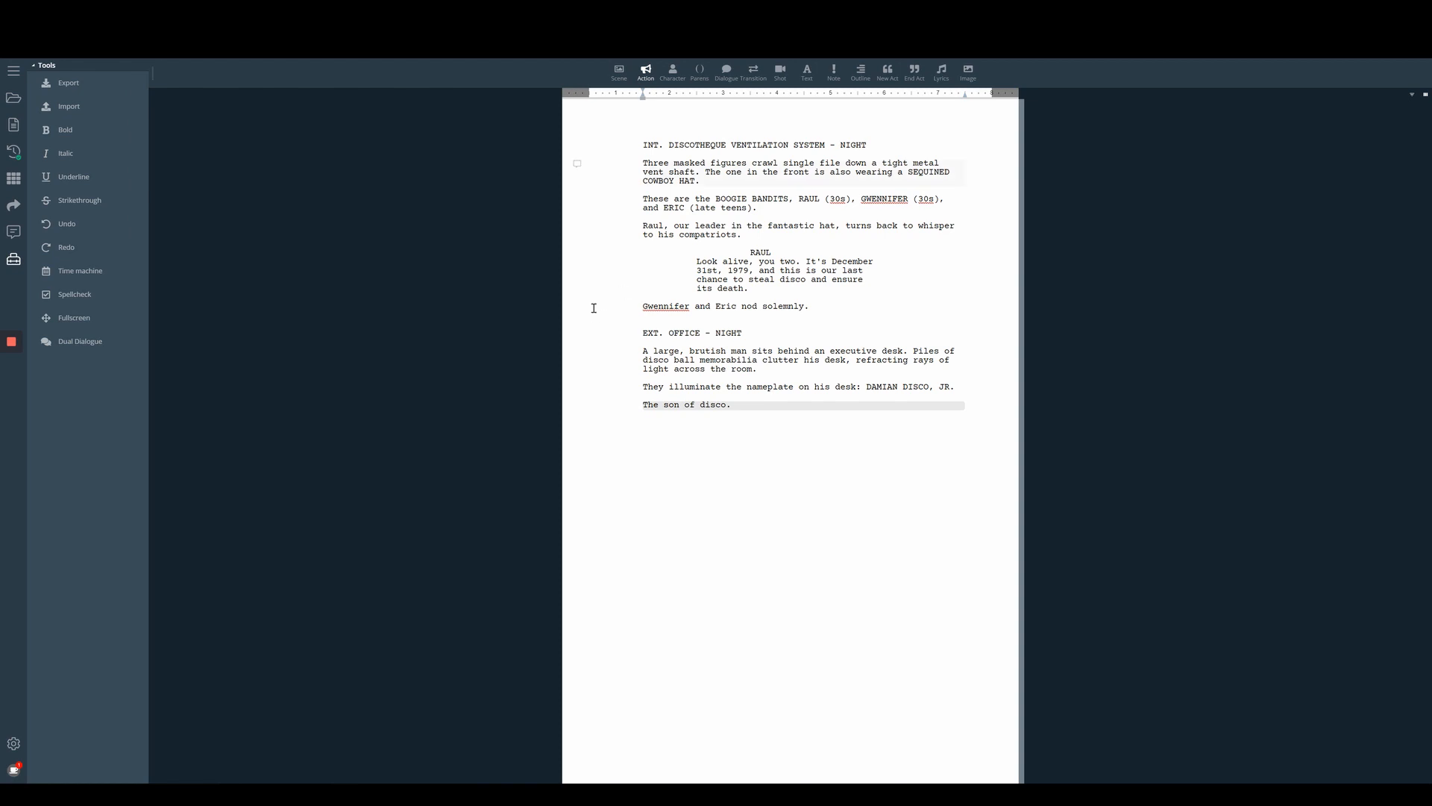
pyautogui.moveTo(618, 72)
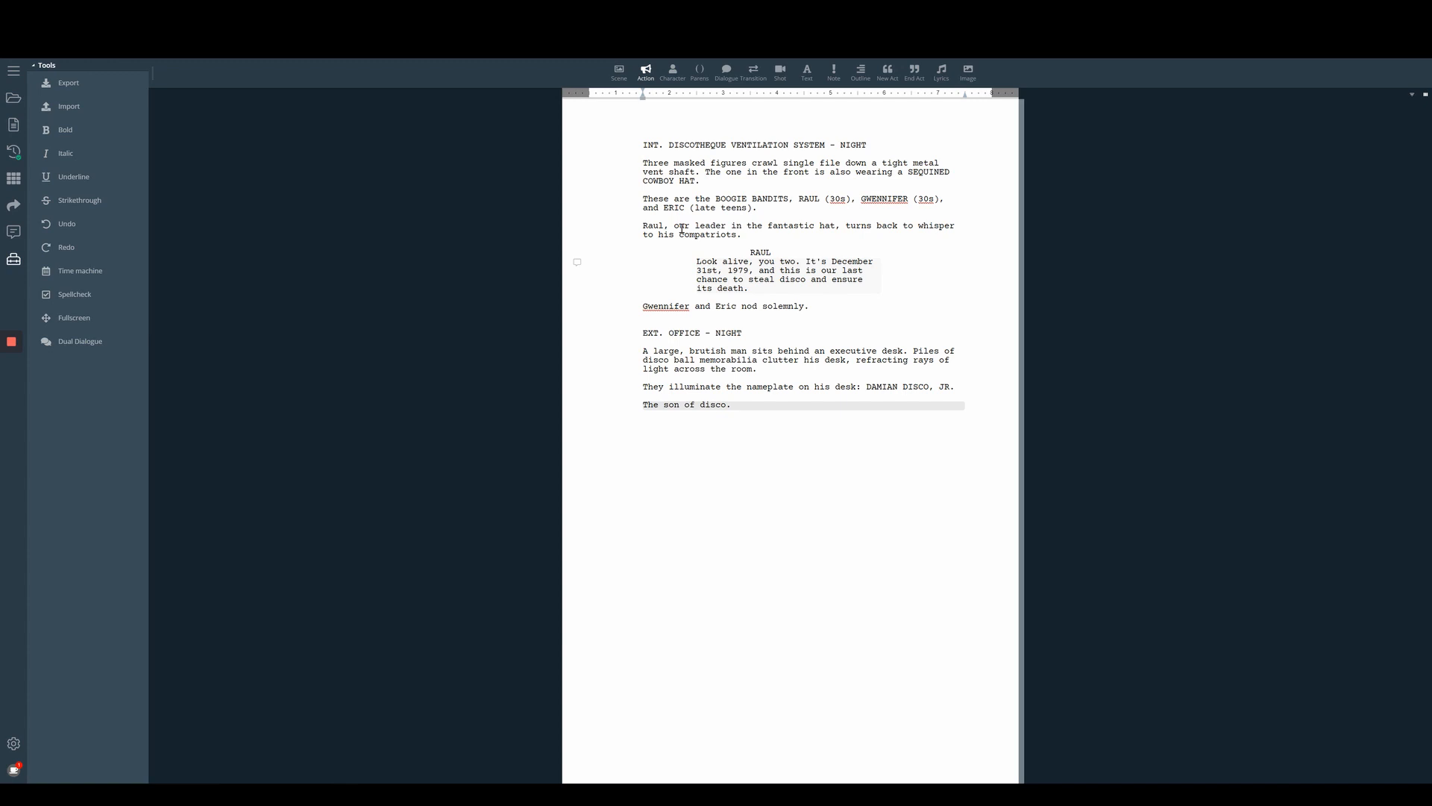
# Put the cursor after 'compatriots' in Raul's action paragraph
pyautogui.click(779, 229)
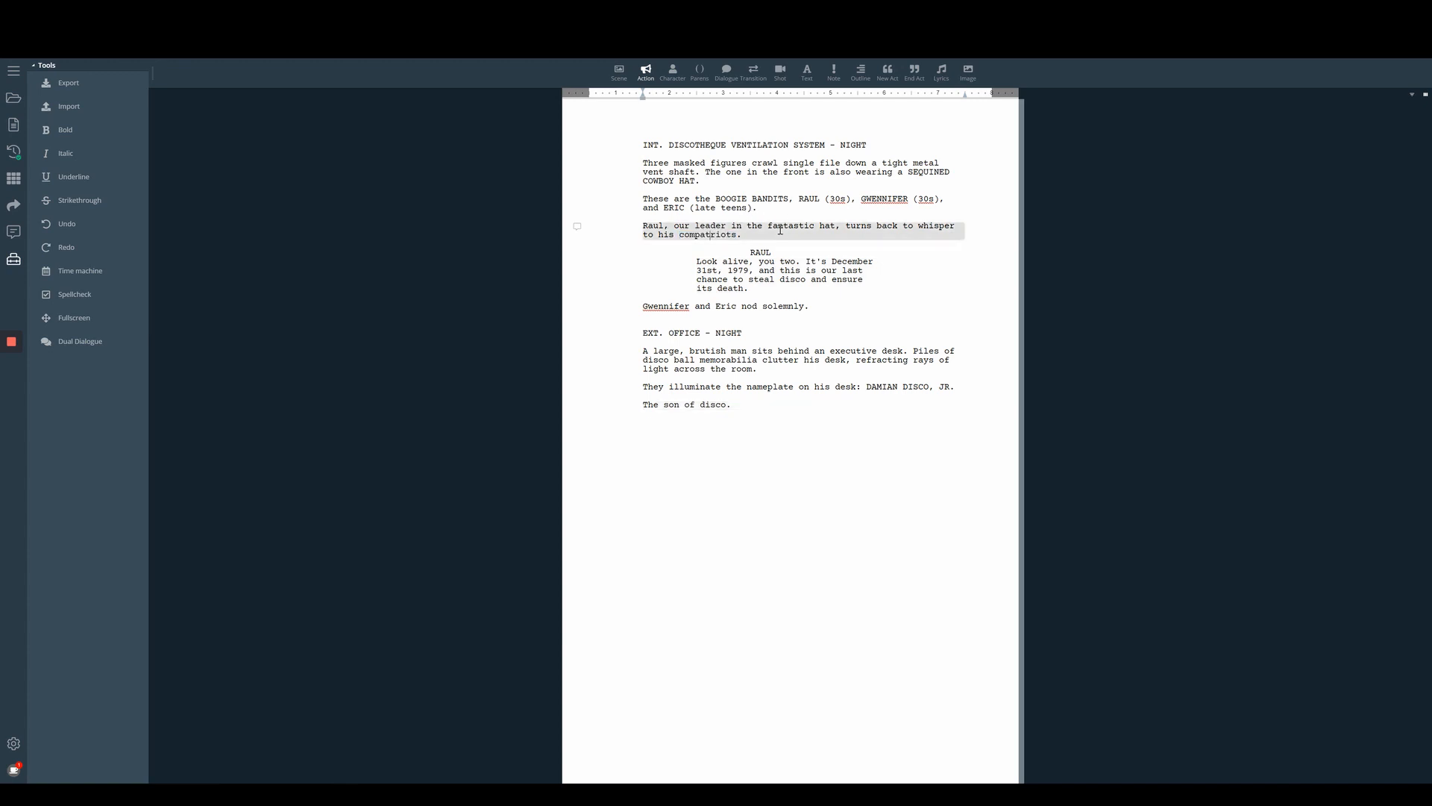
pyautogui.click(743, 172)
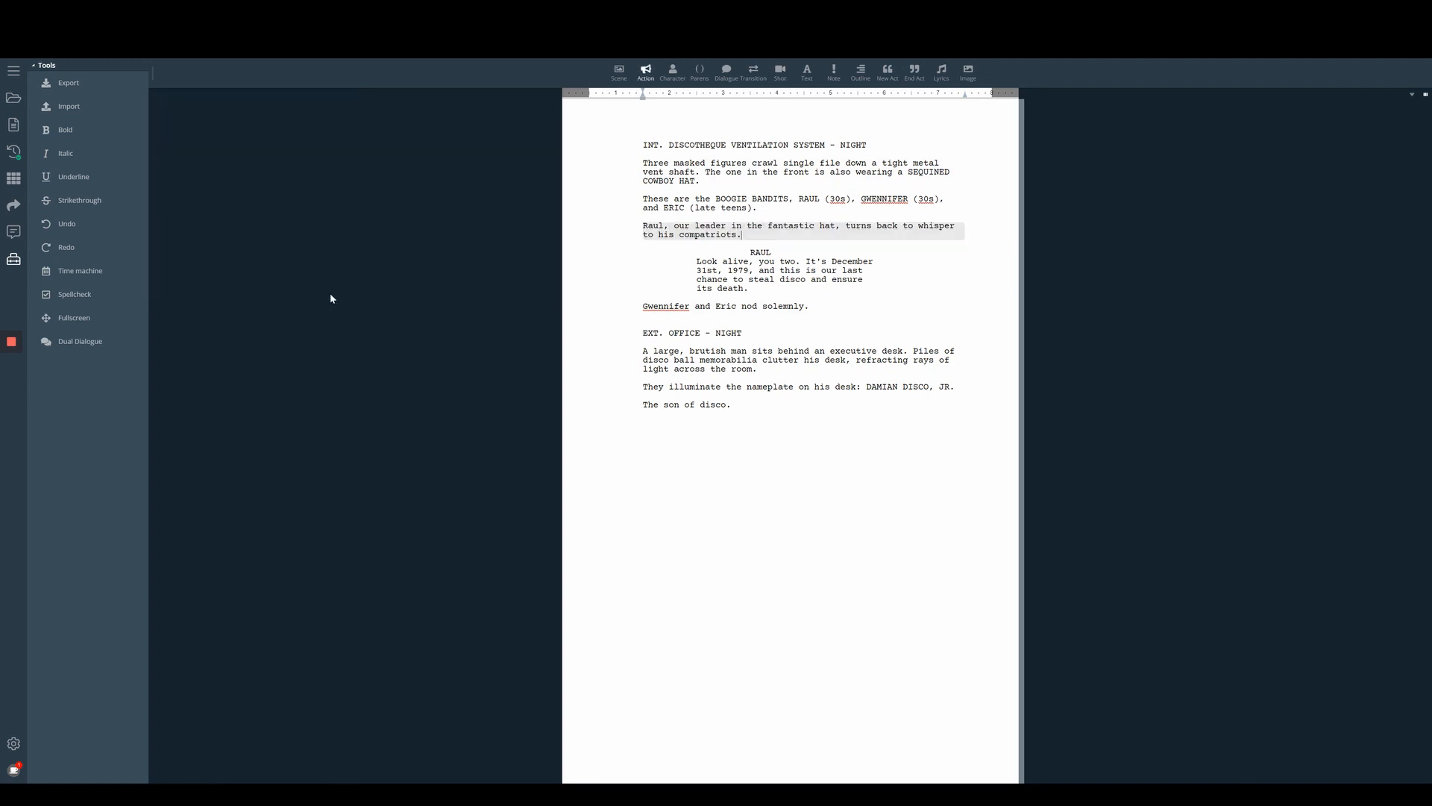
pyautogui.moveTo(343, 279)
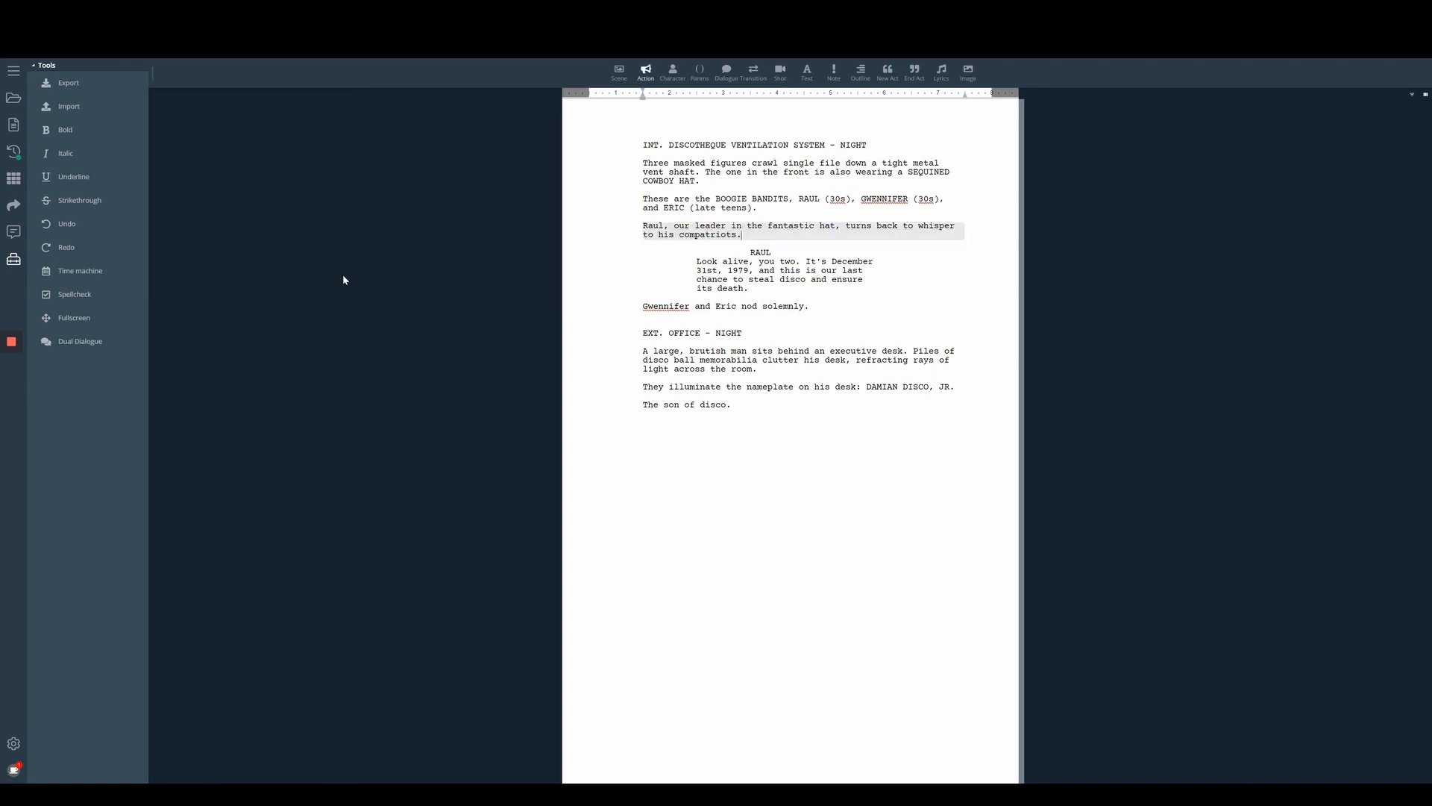
pyautogui.moveTo(13, 179)
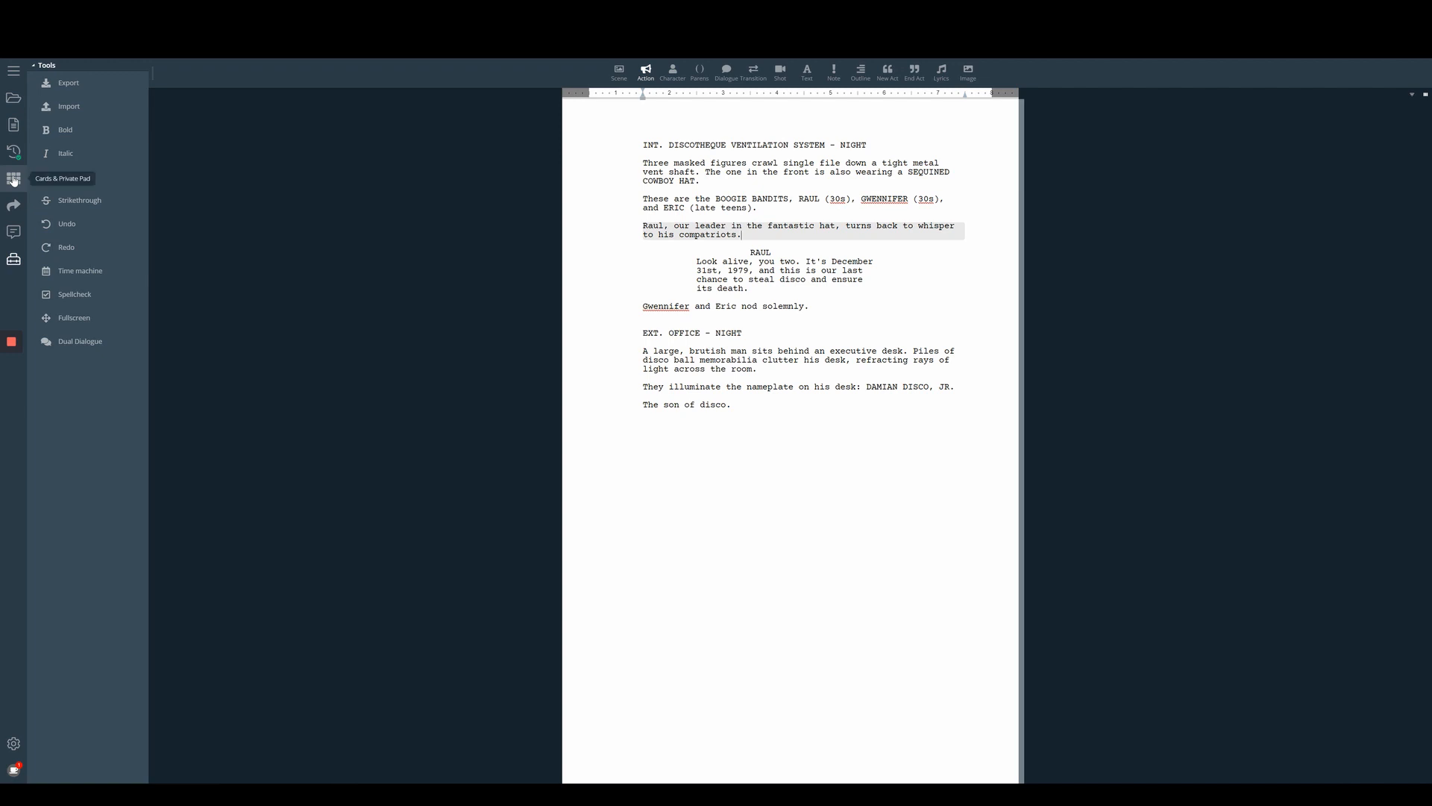
# Open Cards & Private Pad, then show the empty Comments panel on the left
pyautogui.click(13, 179)
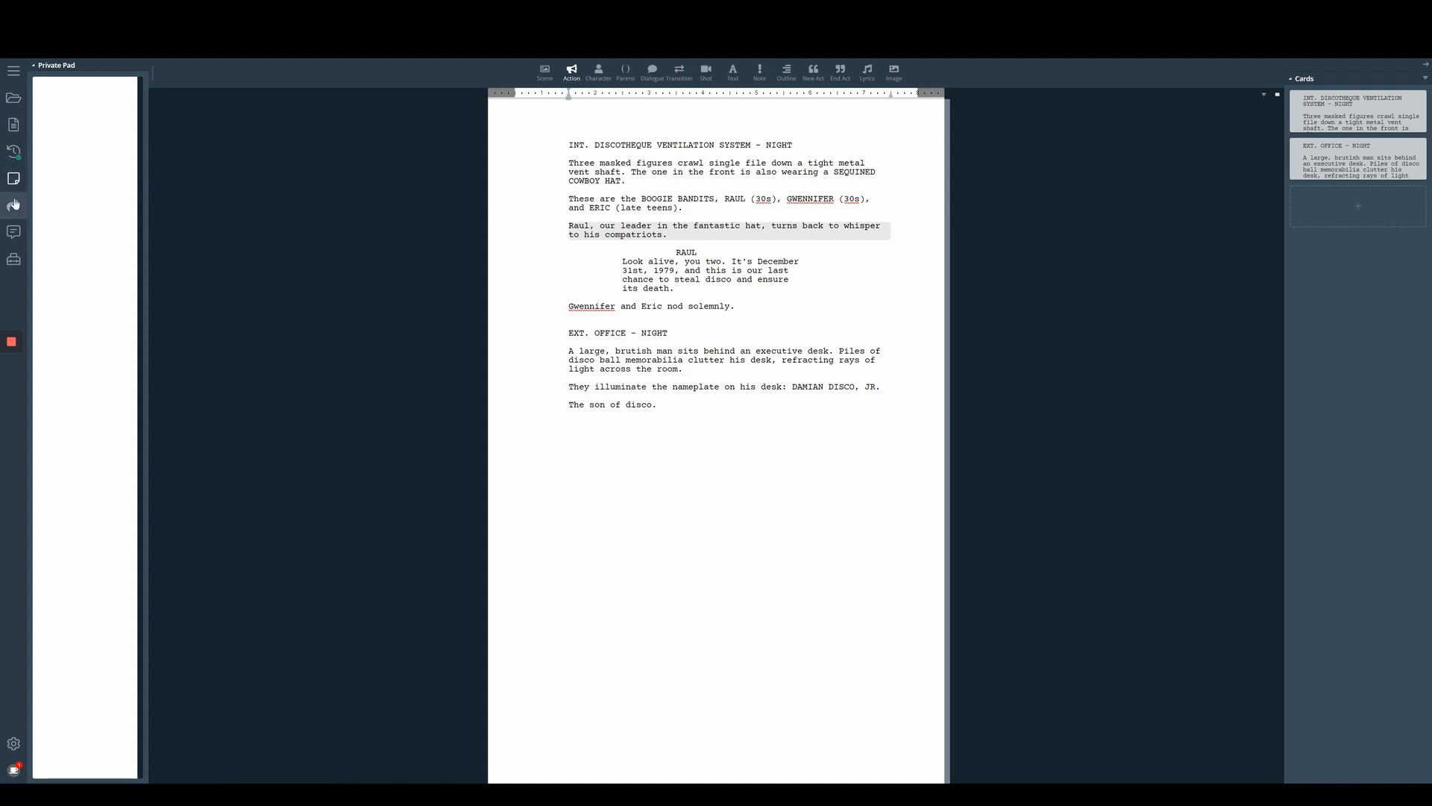
pyautogui.moveTo(13, 178)
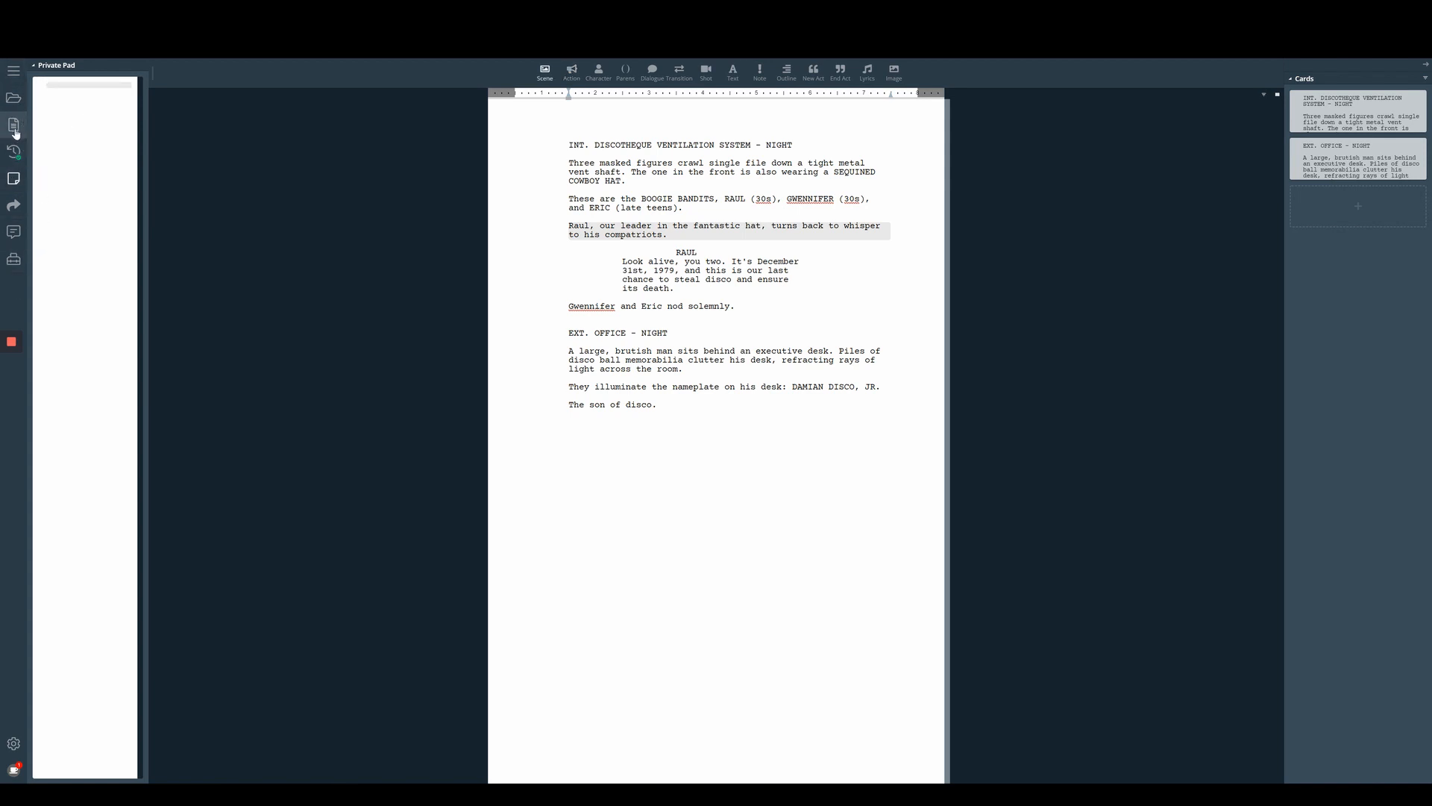
pyautogui.click(13, 125)
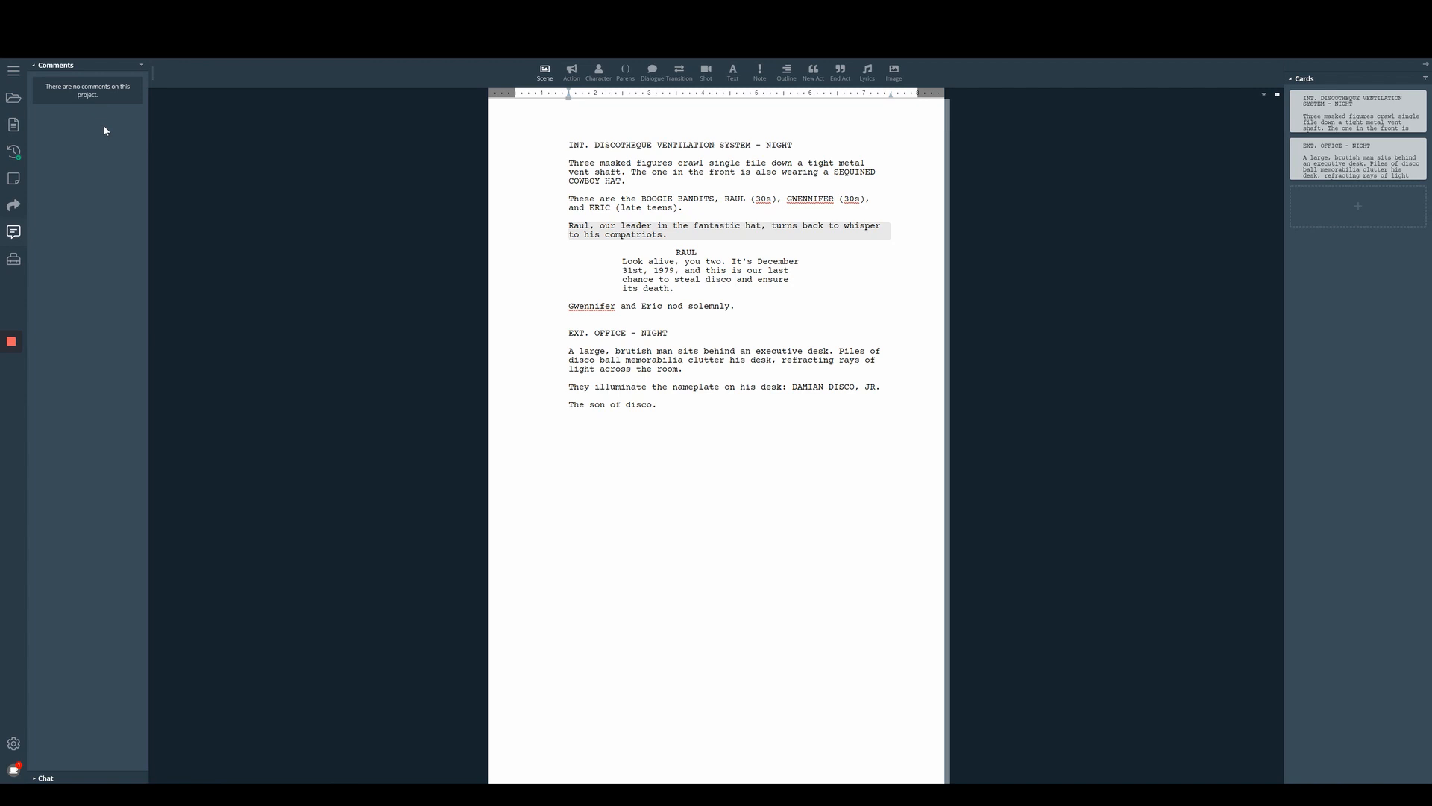
# Expand the Chat section and list layout presets, showing Simplified as modified
pyautogui.click(44, 777)
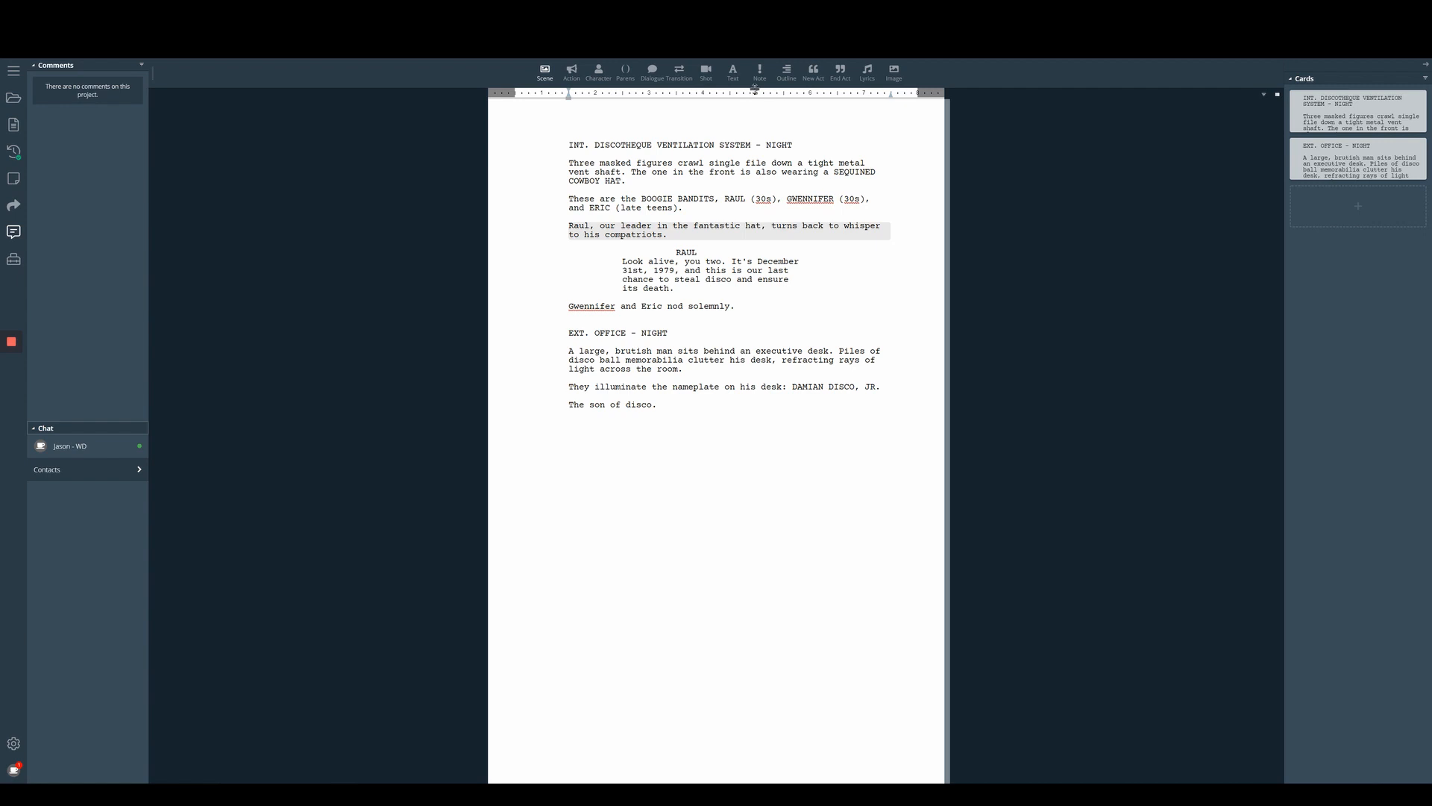
pyautogui.moveTo(1363, 301)
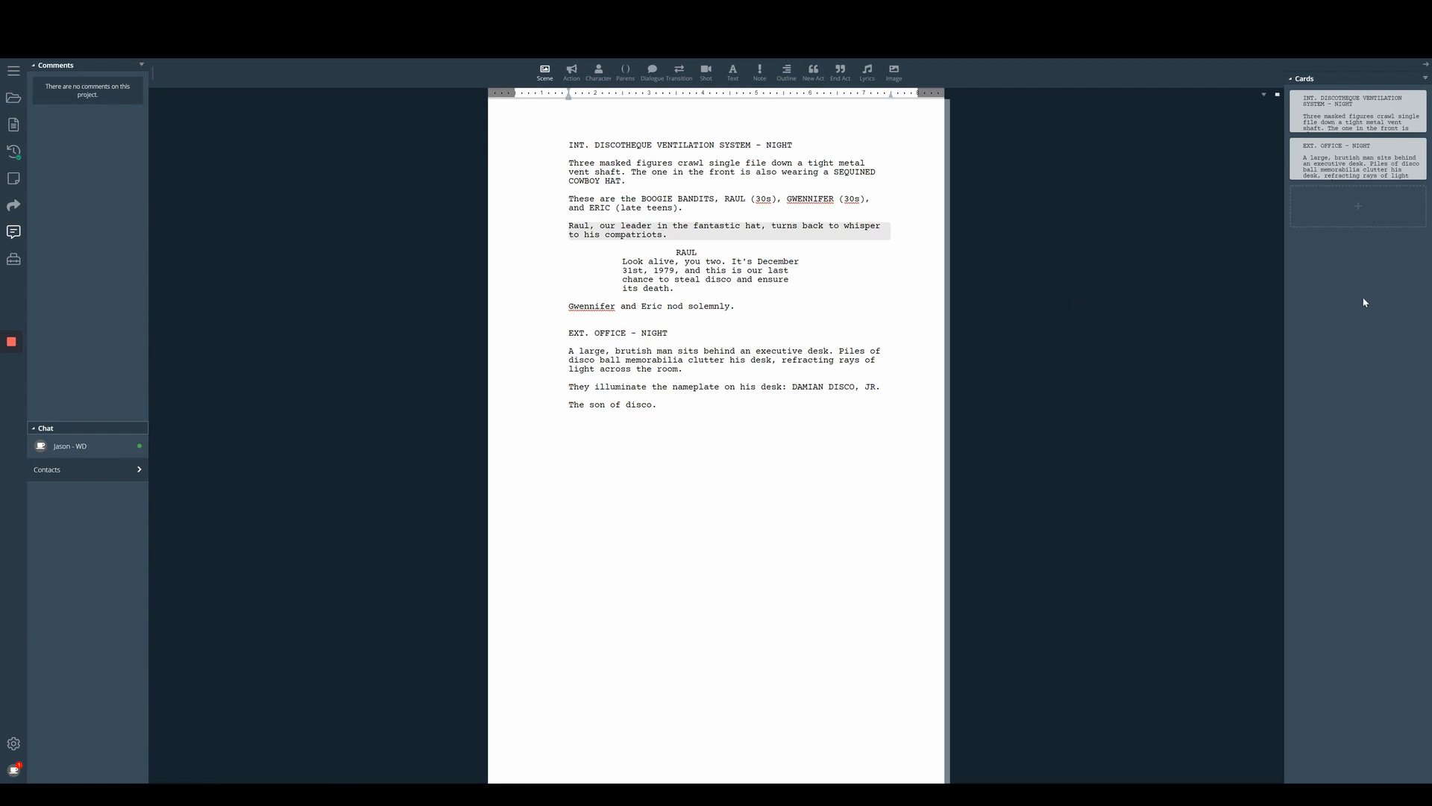
pyautogui.moveTo(1236, 331)
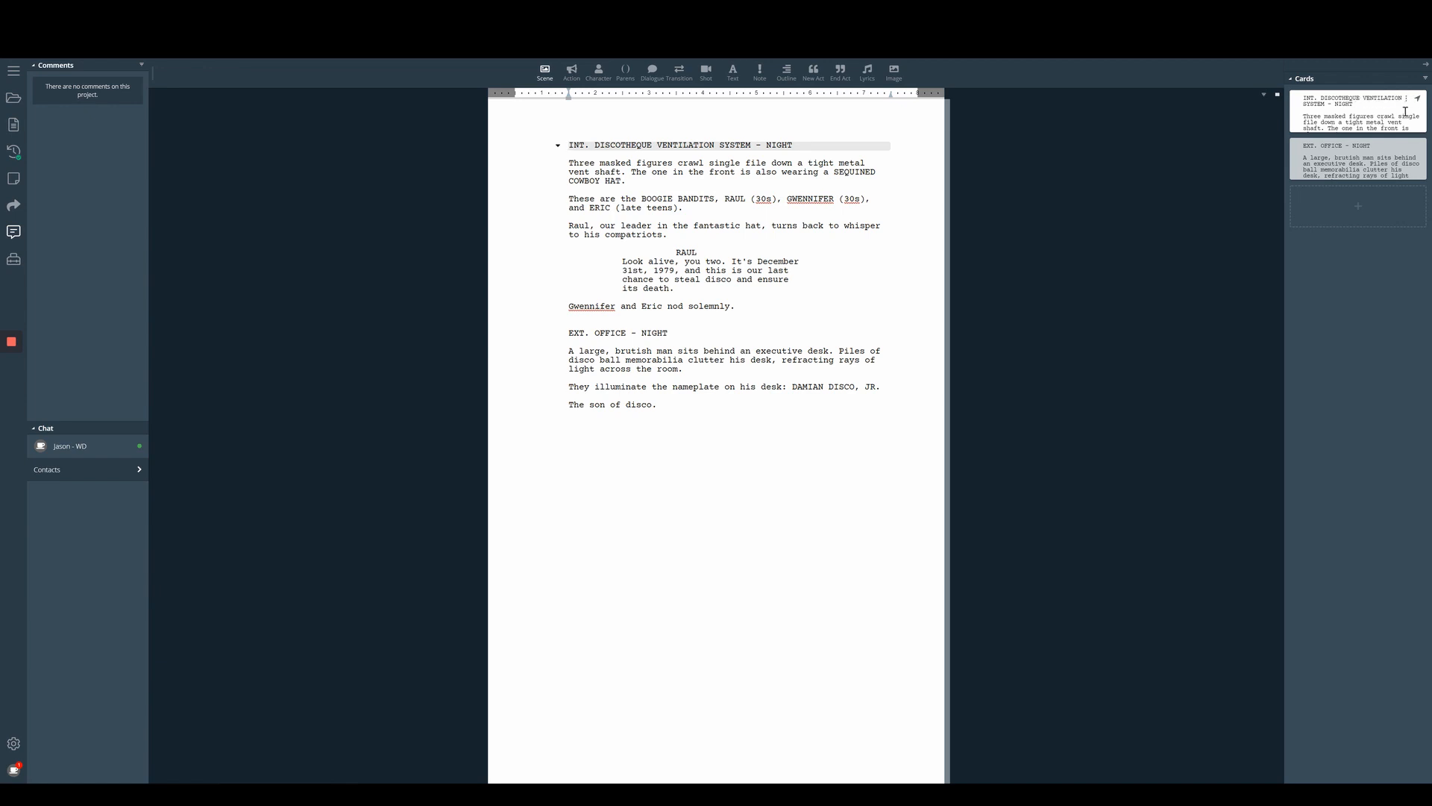
pyautogui.moveTo(1184, 272)
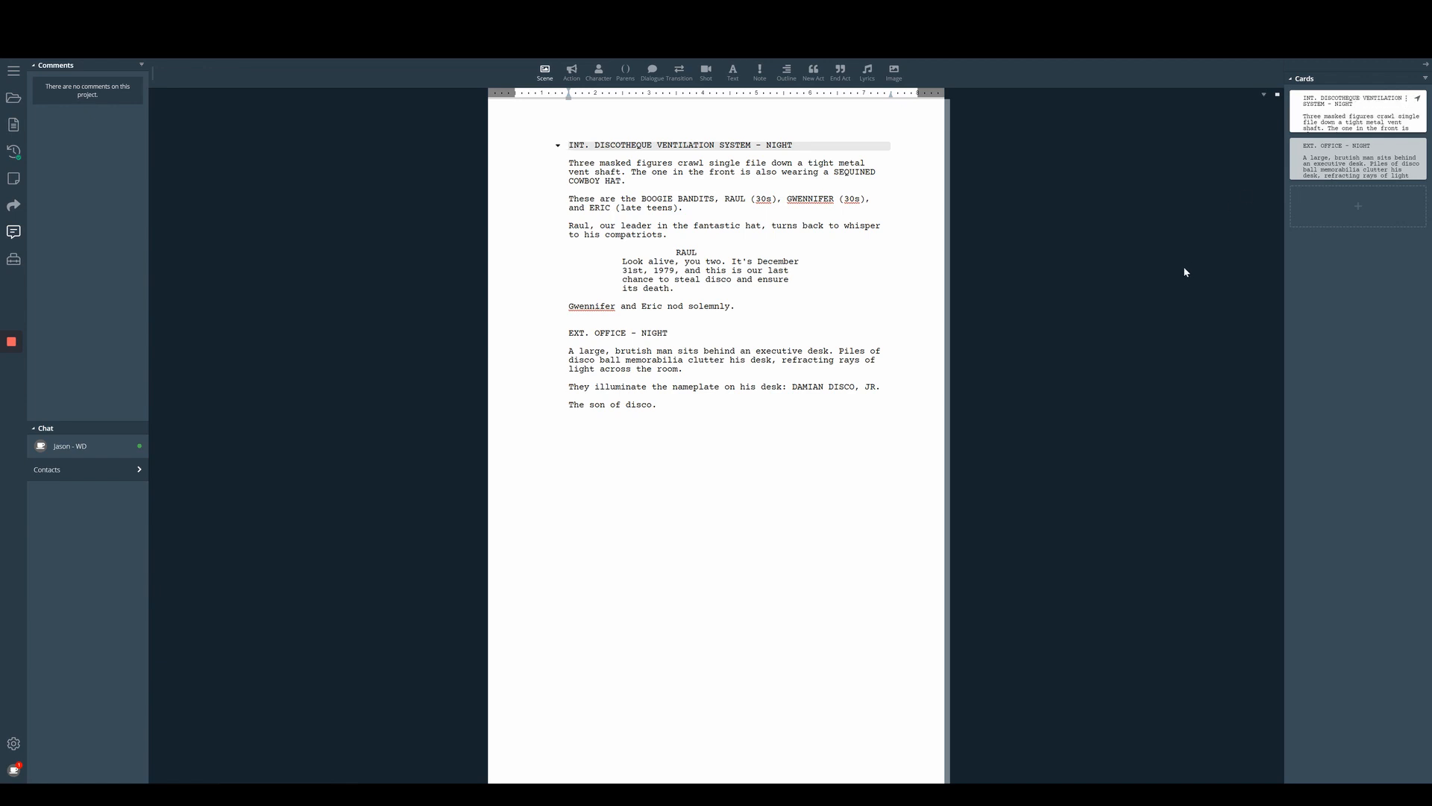
pyautogui.moveTo(1176, 269)
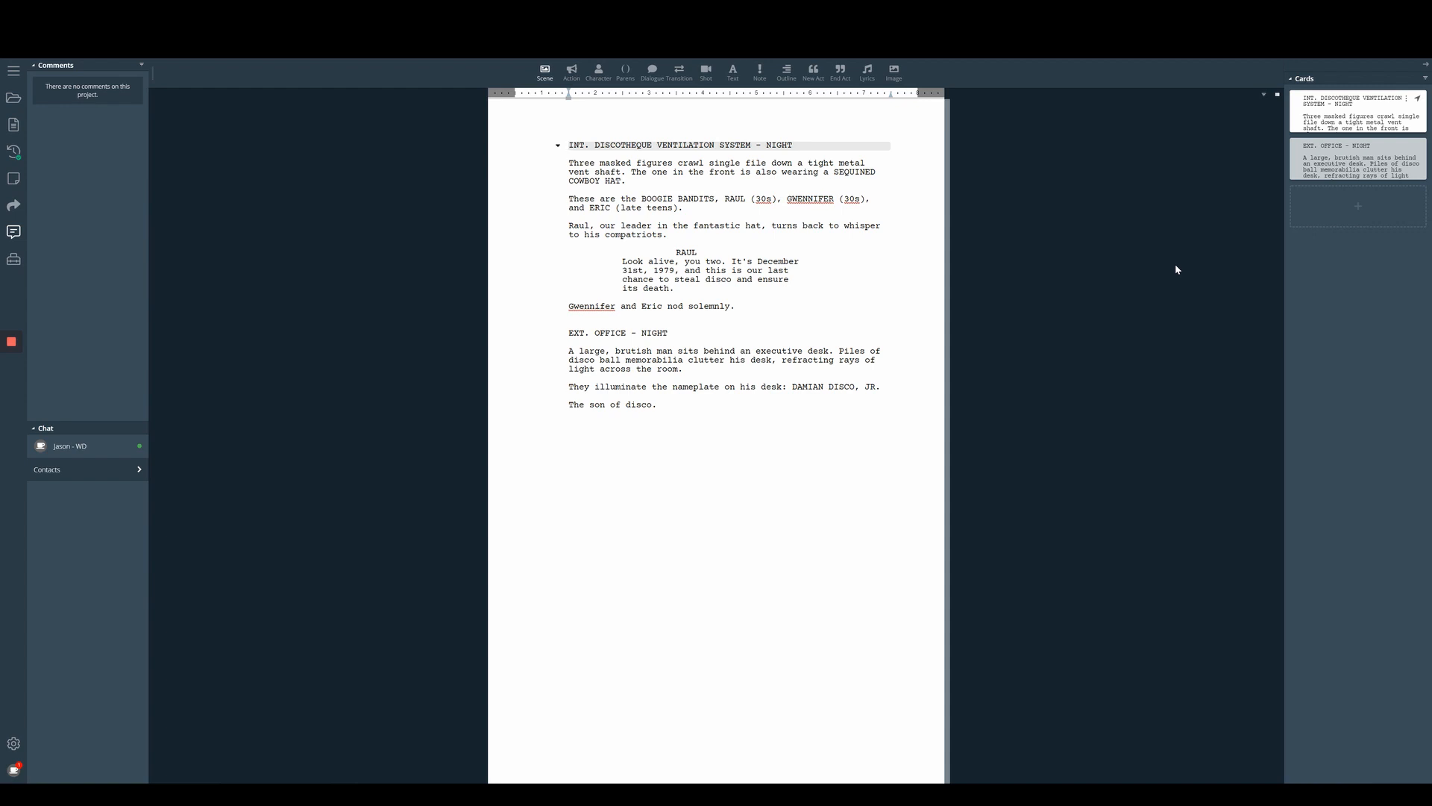
pyautogui.moveTo(313, 534)
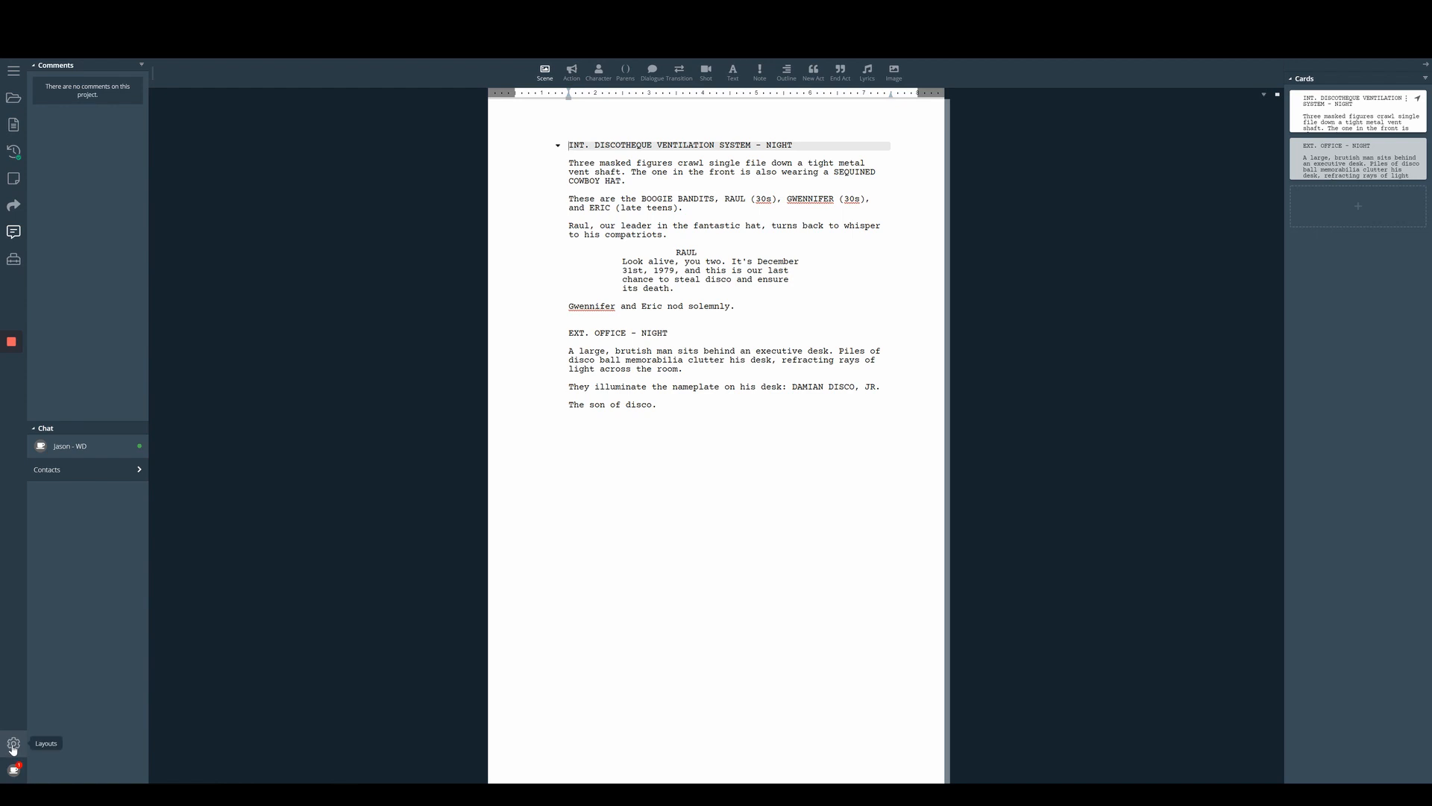
pyautogui.click(14, 743)
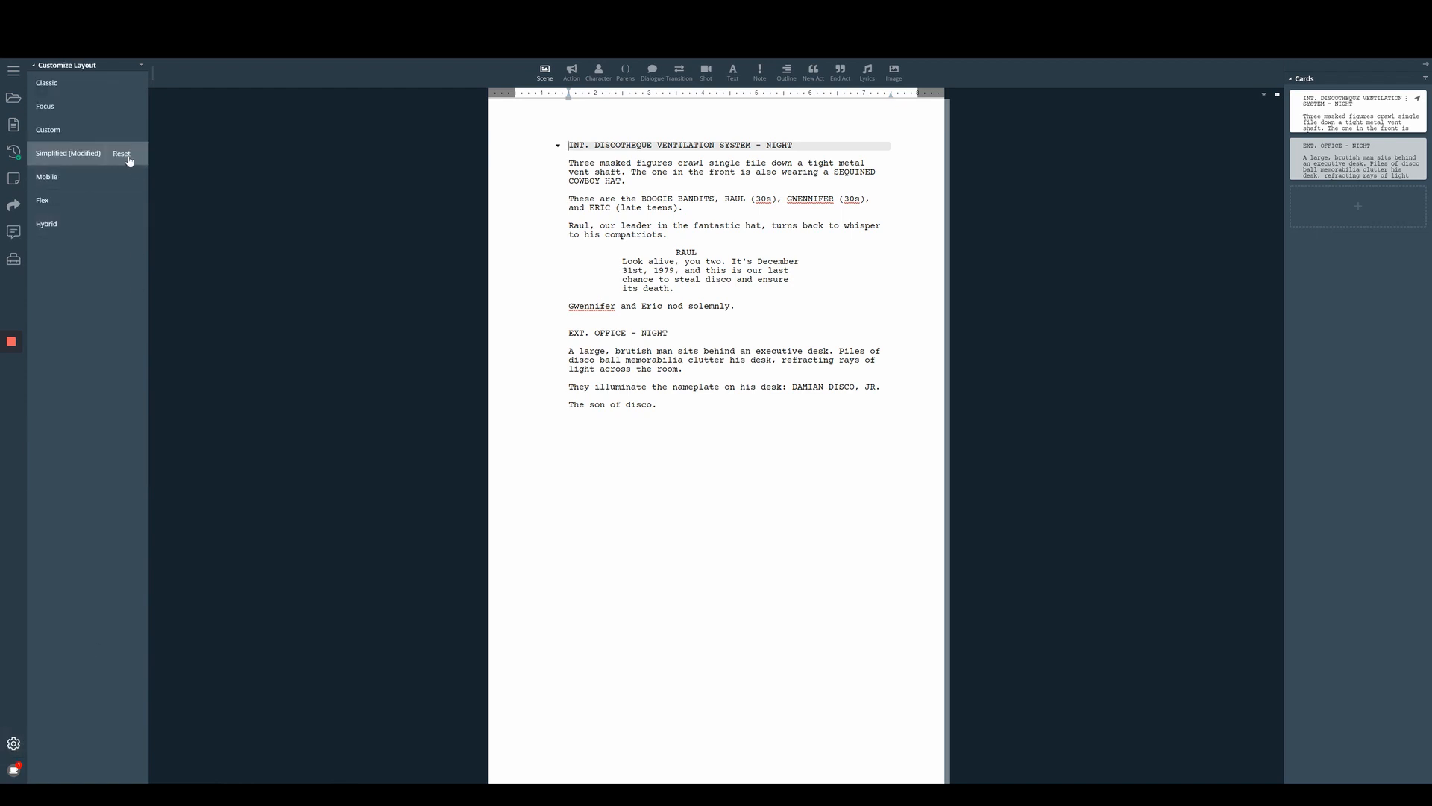